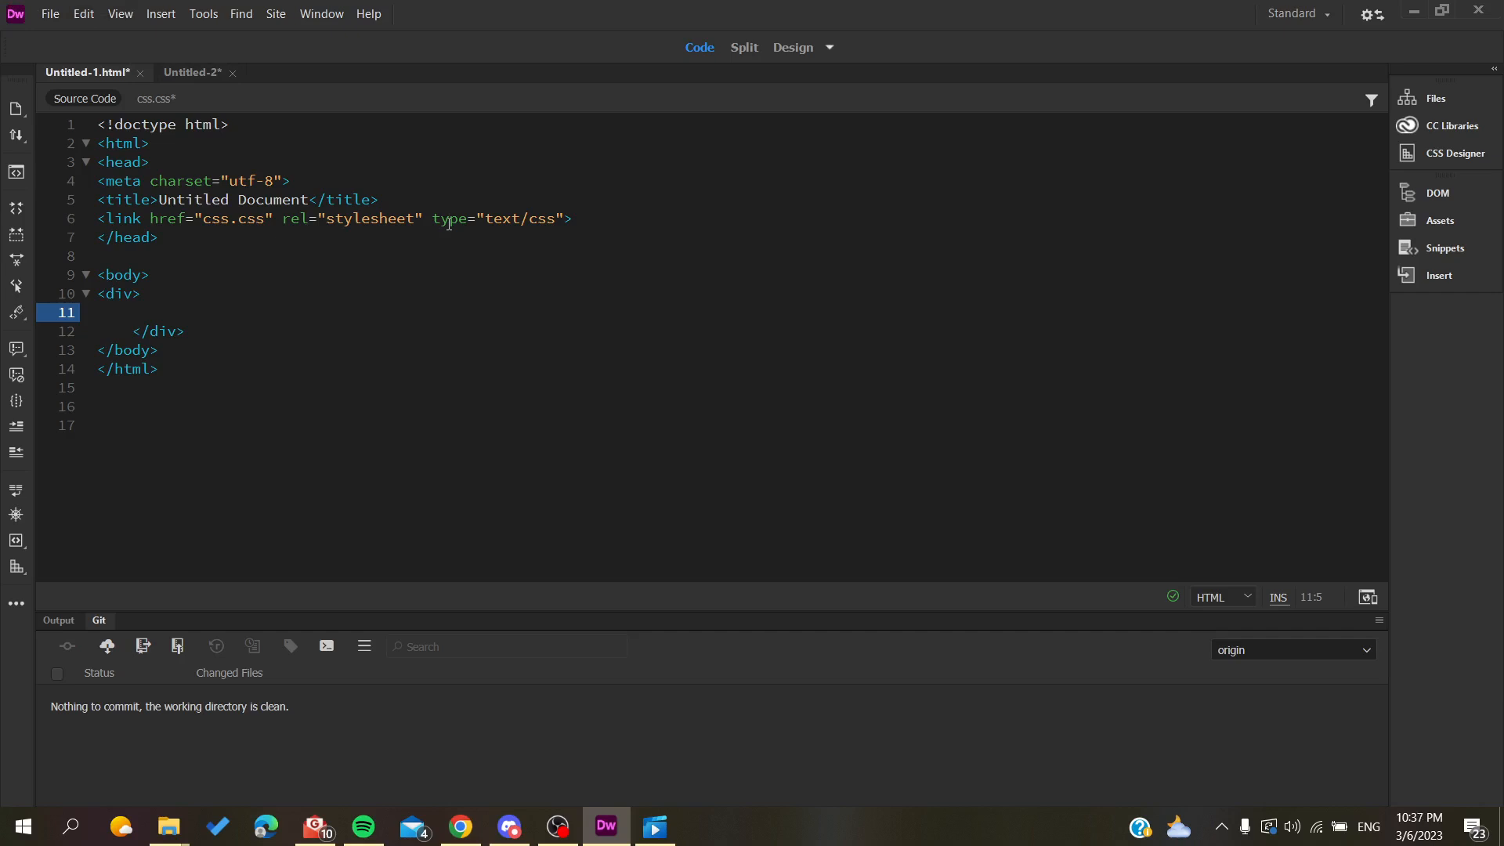
{"action": "mouse_move", "coordinate": [195, 279]}
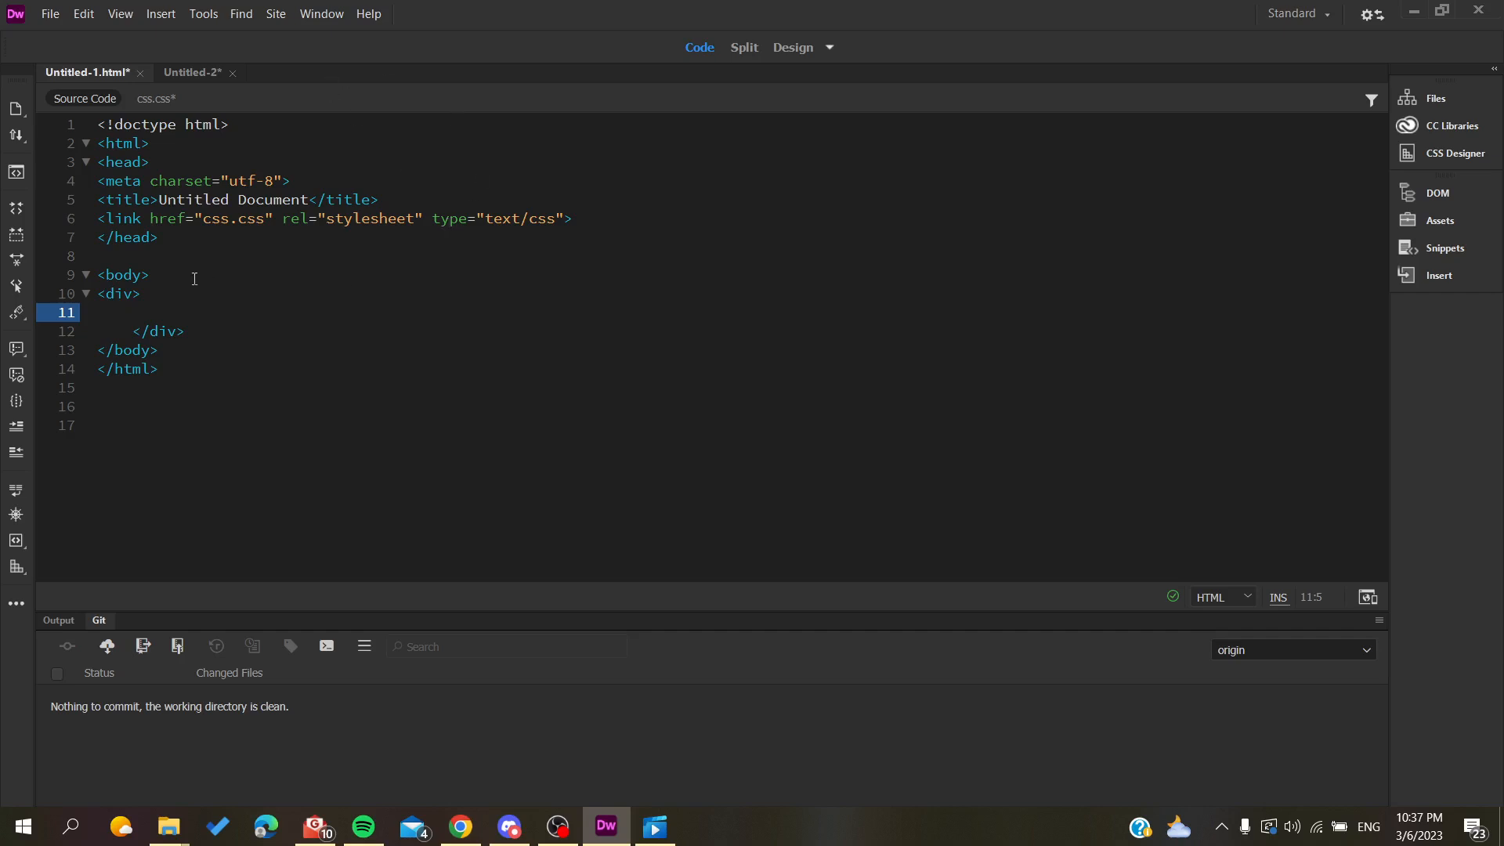
{"action": "mouse_move", "coordinate": [223, 267]}
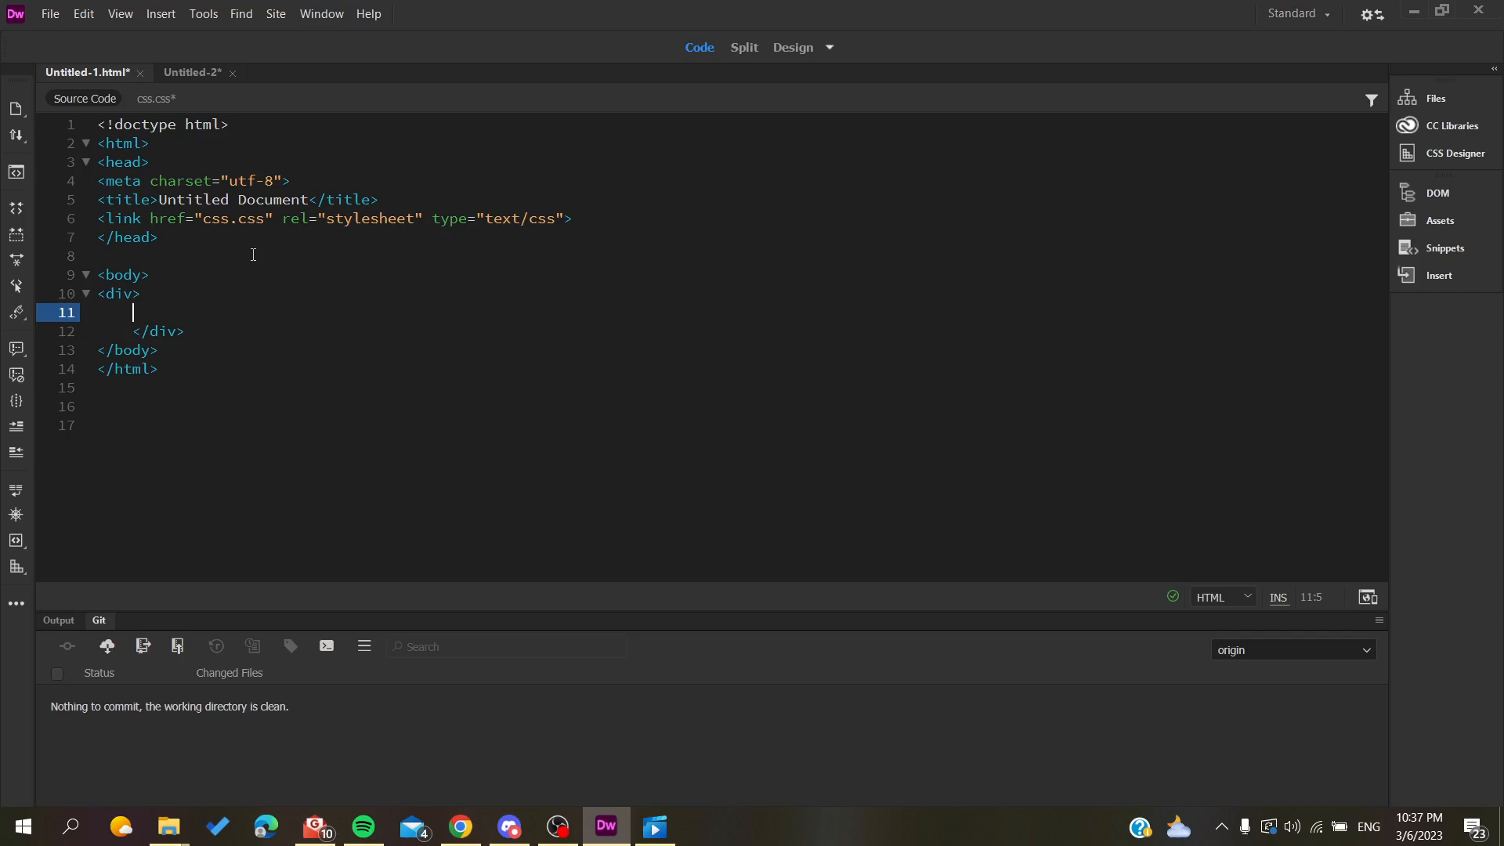
Step: Place the cursor in the empty div and insert a text input via Insert > Form > Text
{"action": "left_click", "coordinate": [160, 13]}
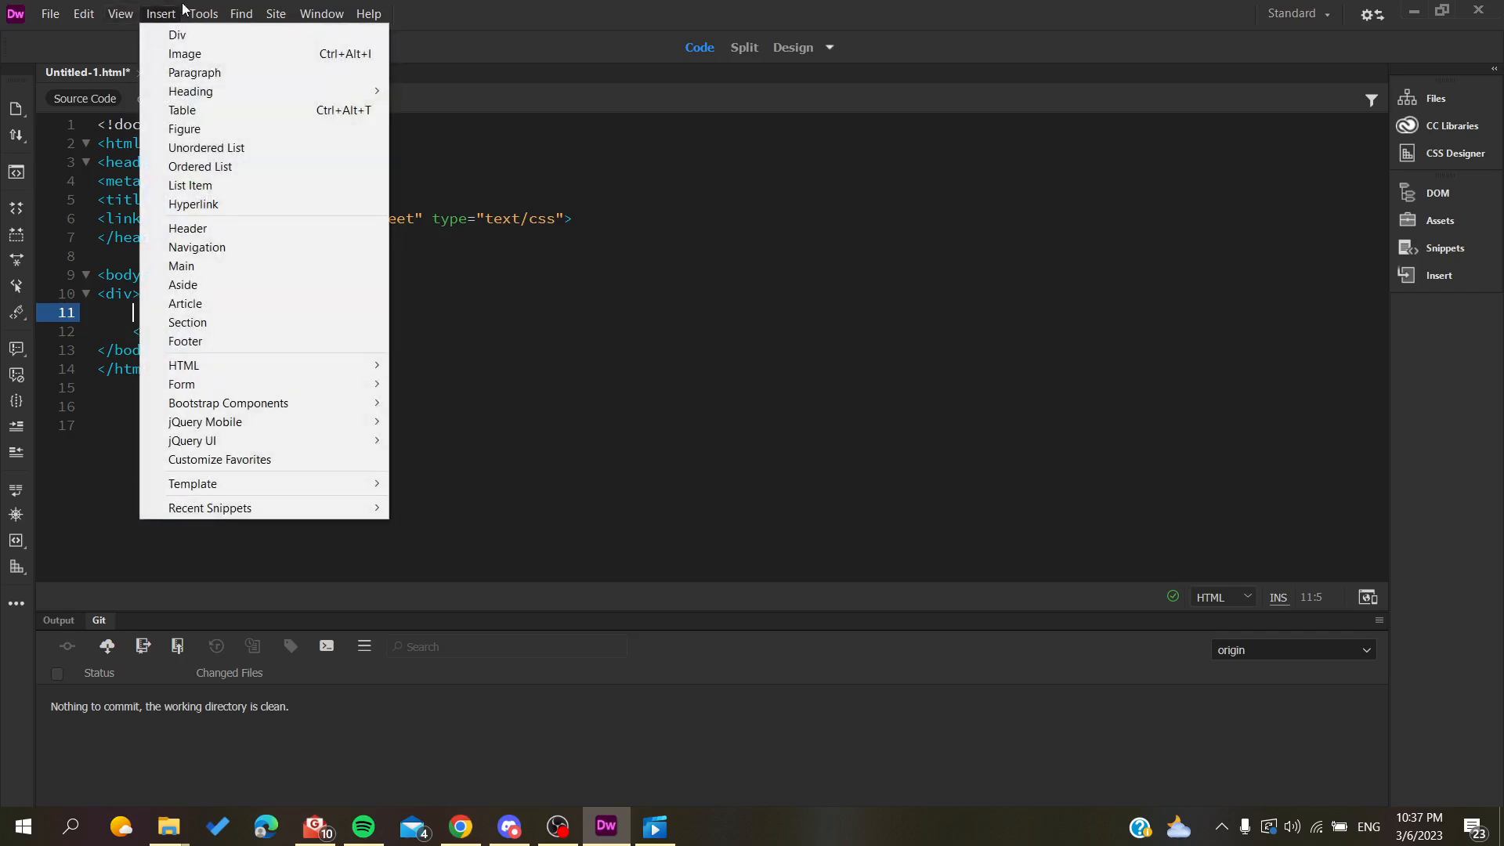
{"action": "mouse_move", "coordinate": [155, 19]}
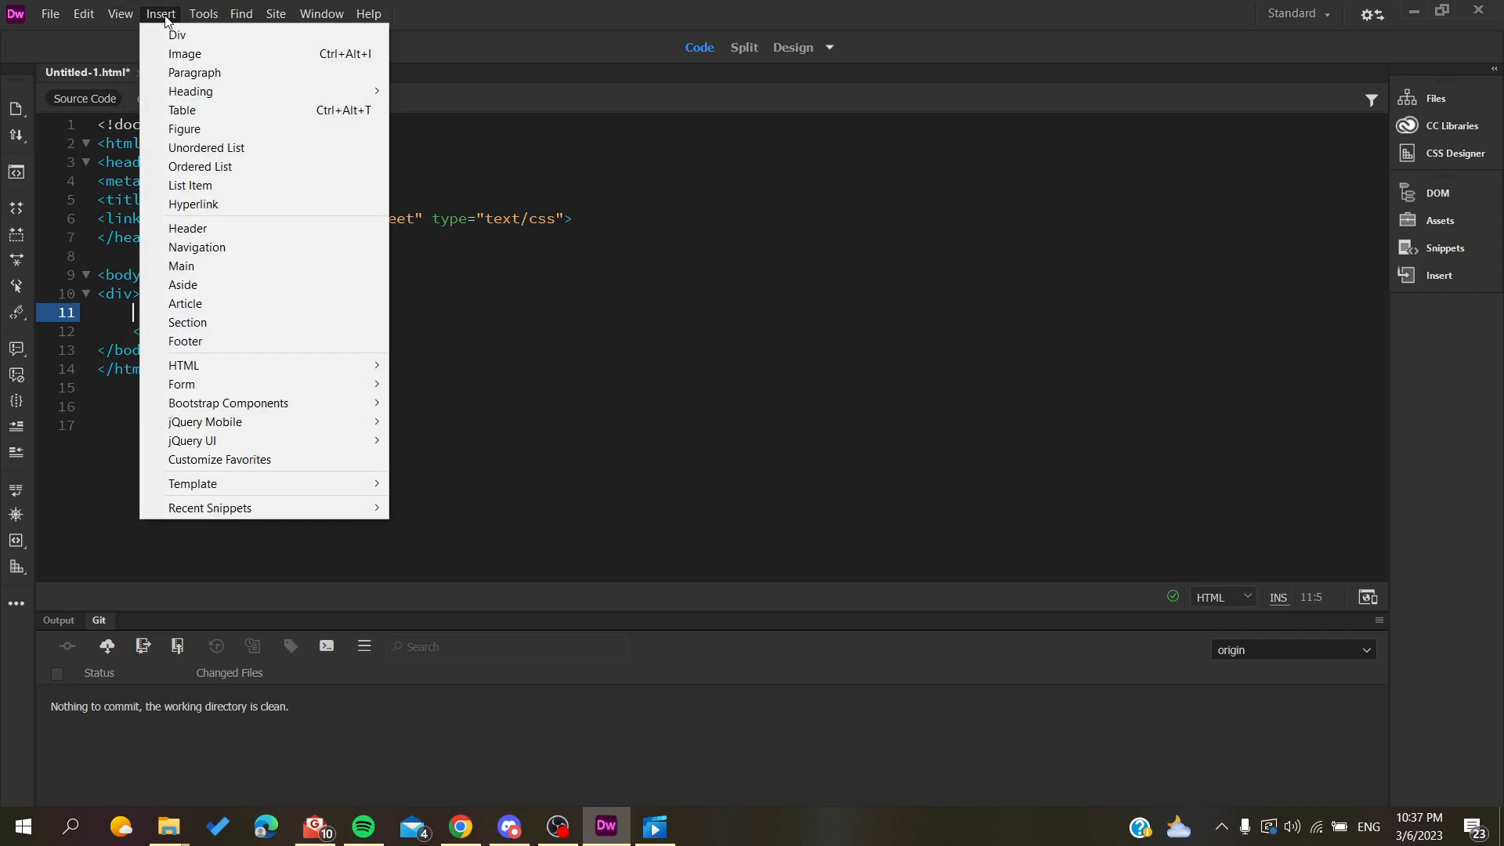
{"action": "mouse_move", "coordinate": [181, 384]}
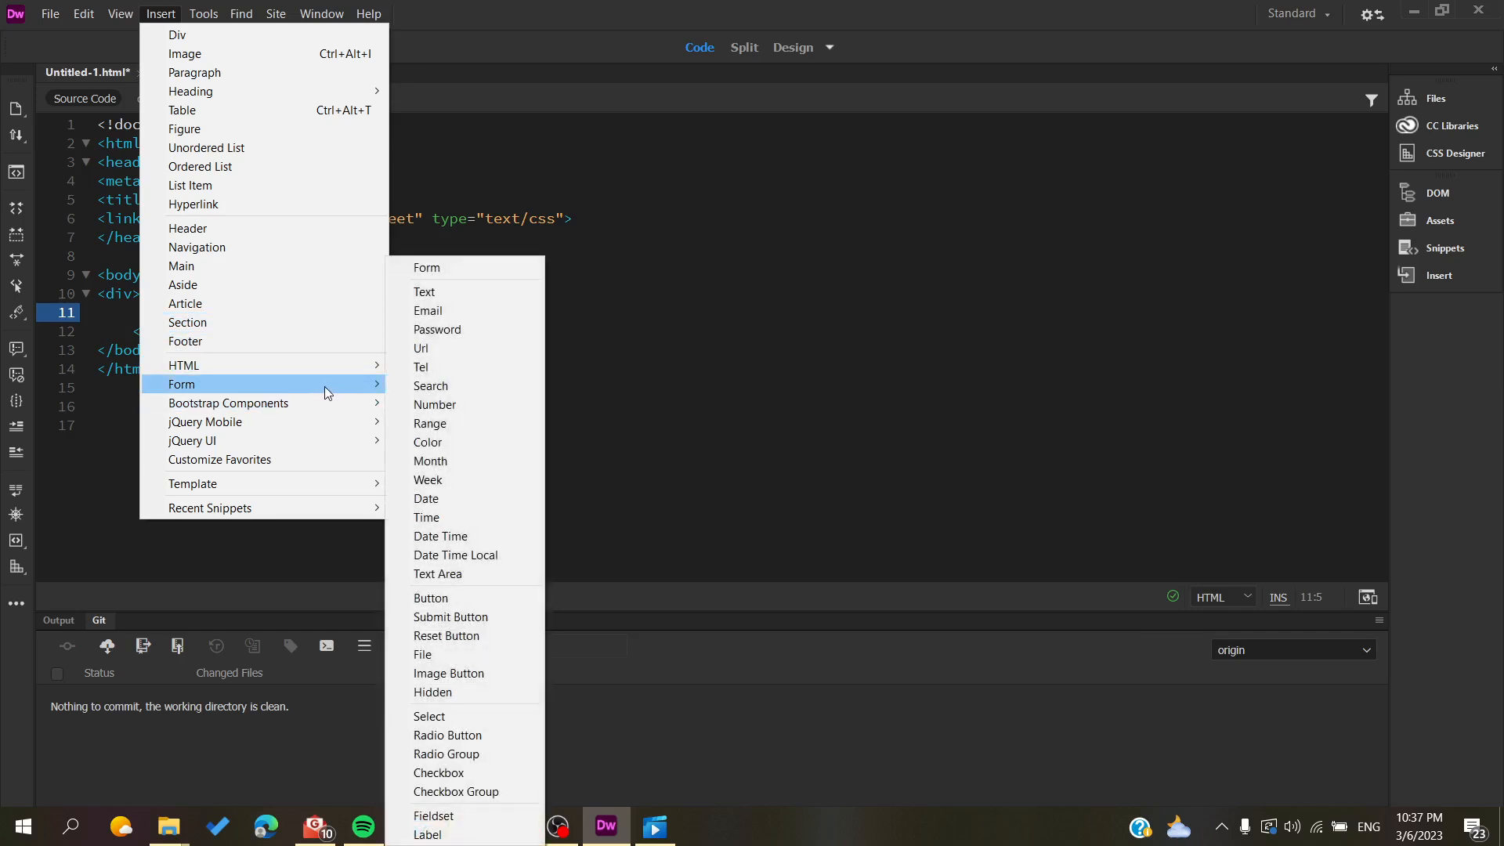
{"action": "mouse_move", "coordinate": [467, 335]}
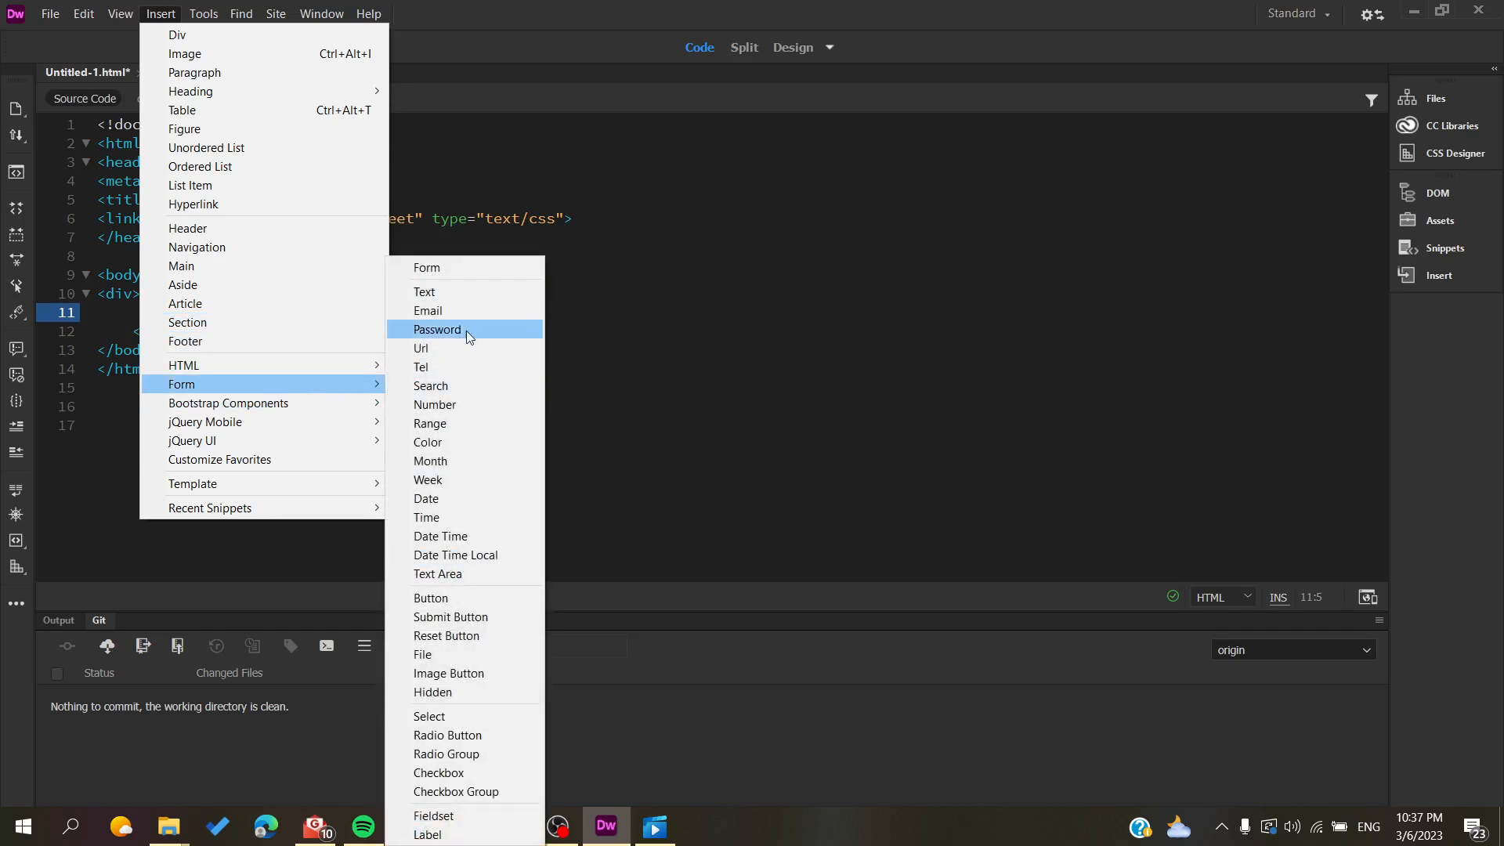
{"action": "mouse_move", "coordinate": [420, 451]}
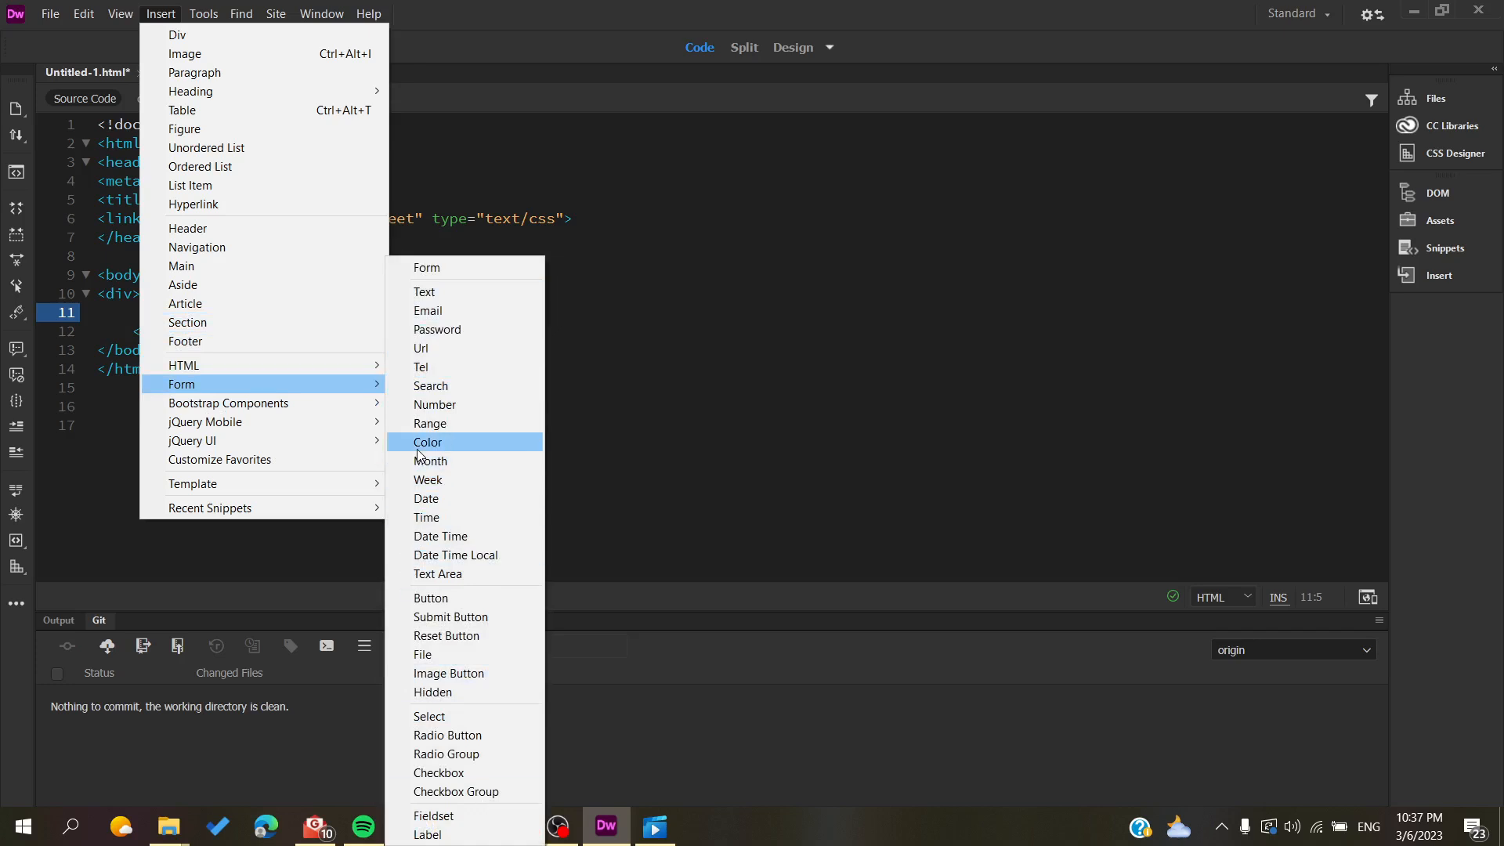
{"action": "mouse_move", "coordinate": [445, 303]}
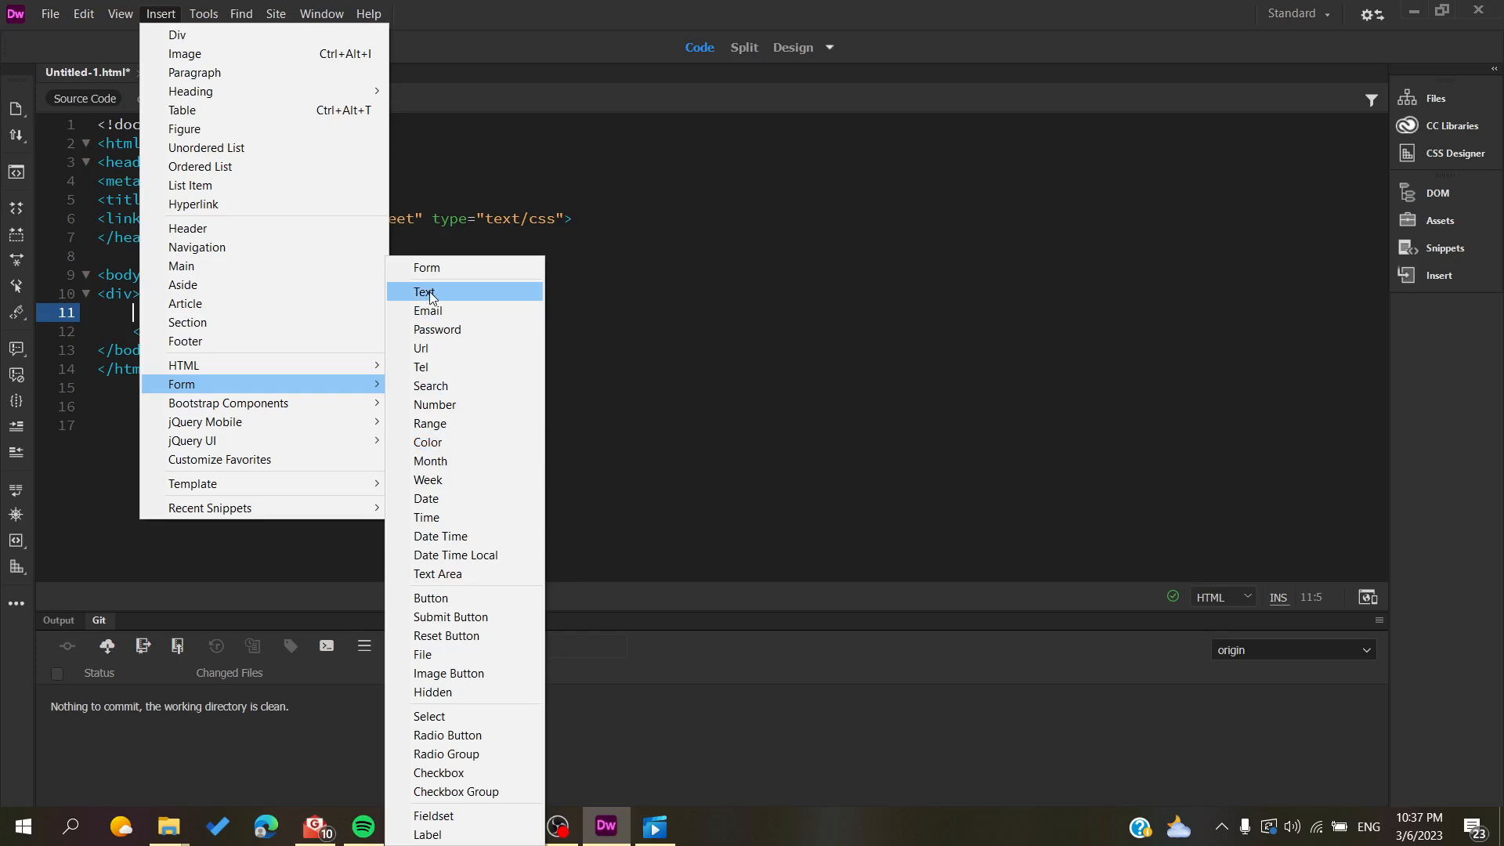
{"action": "left_click", "coordinate": [425, 292]}
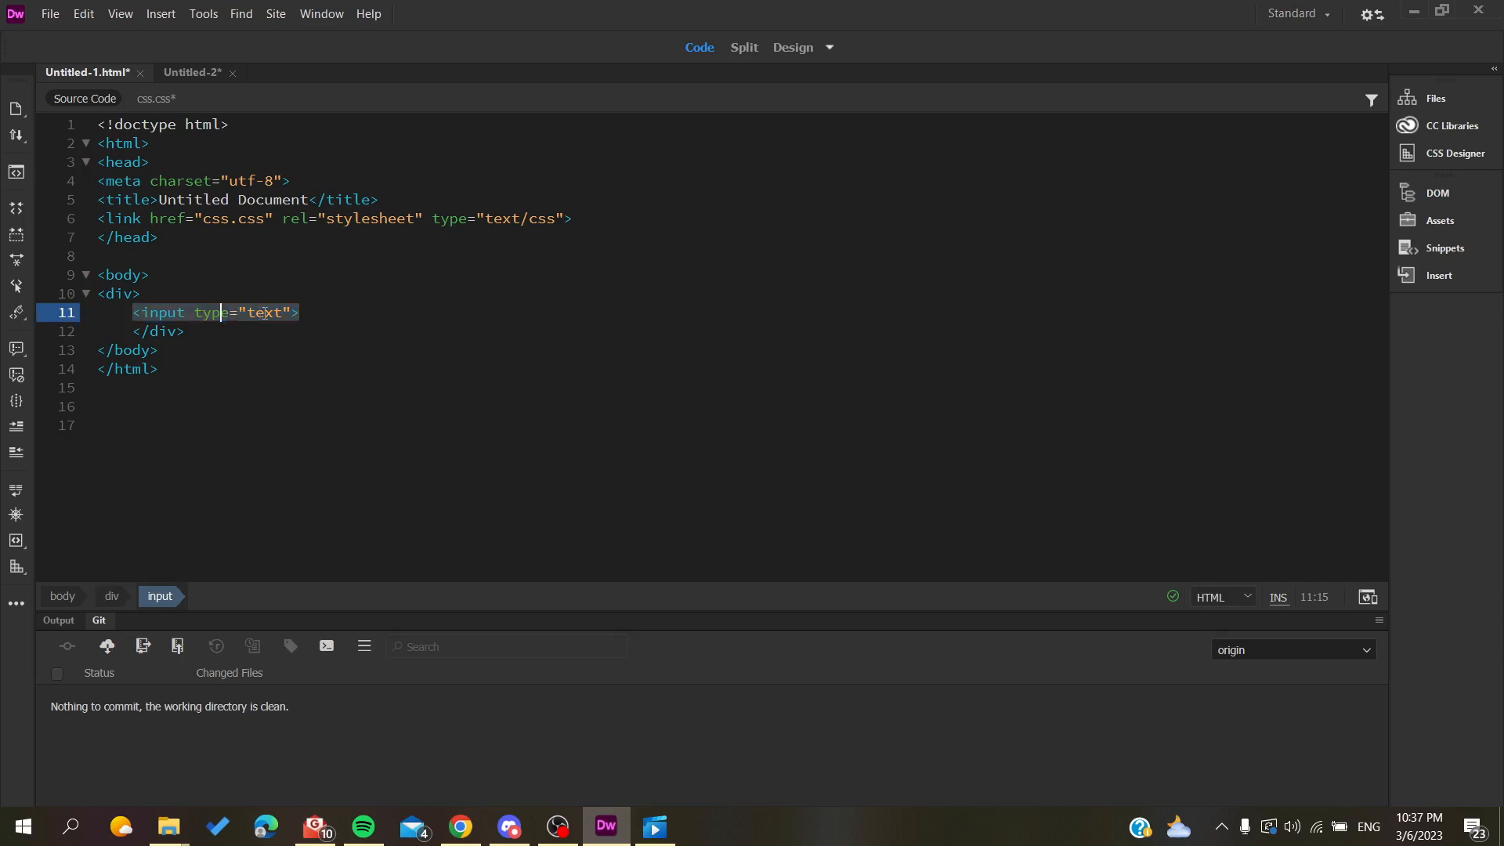
{"action": "left_click", "coordinate": [313, 311]}
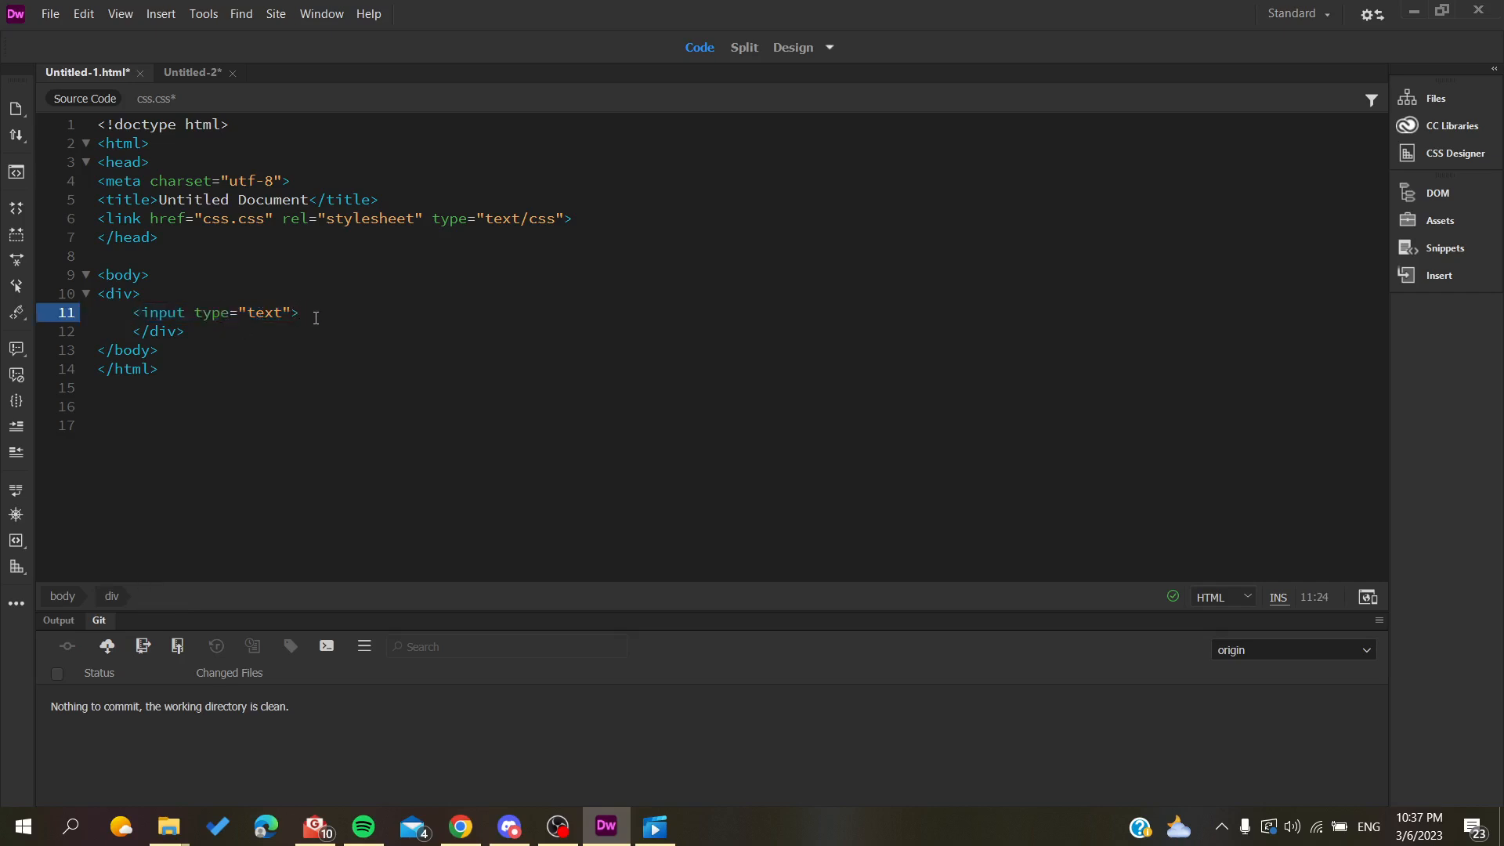
{"action": "left_click", "coordinate": [157, 312]}
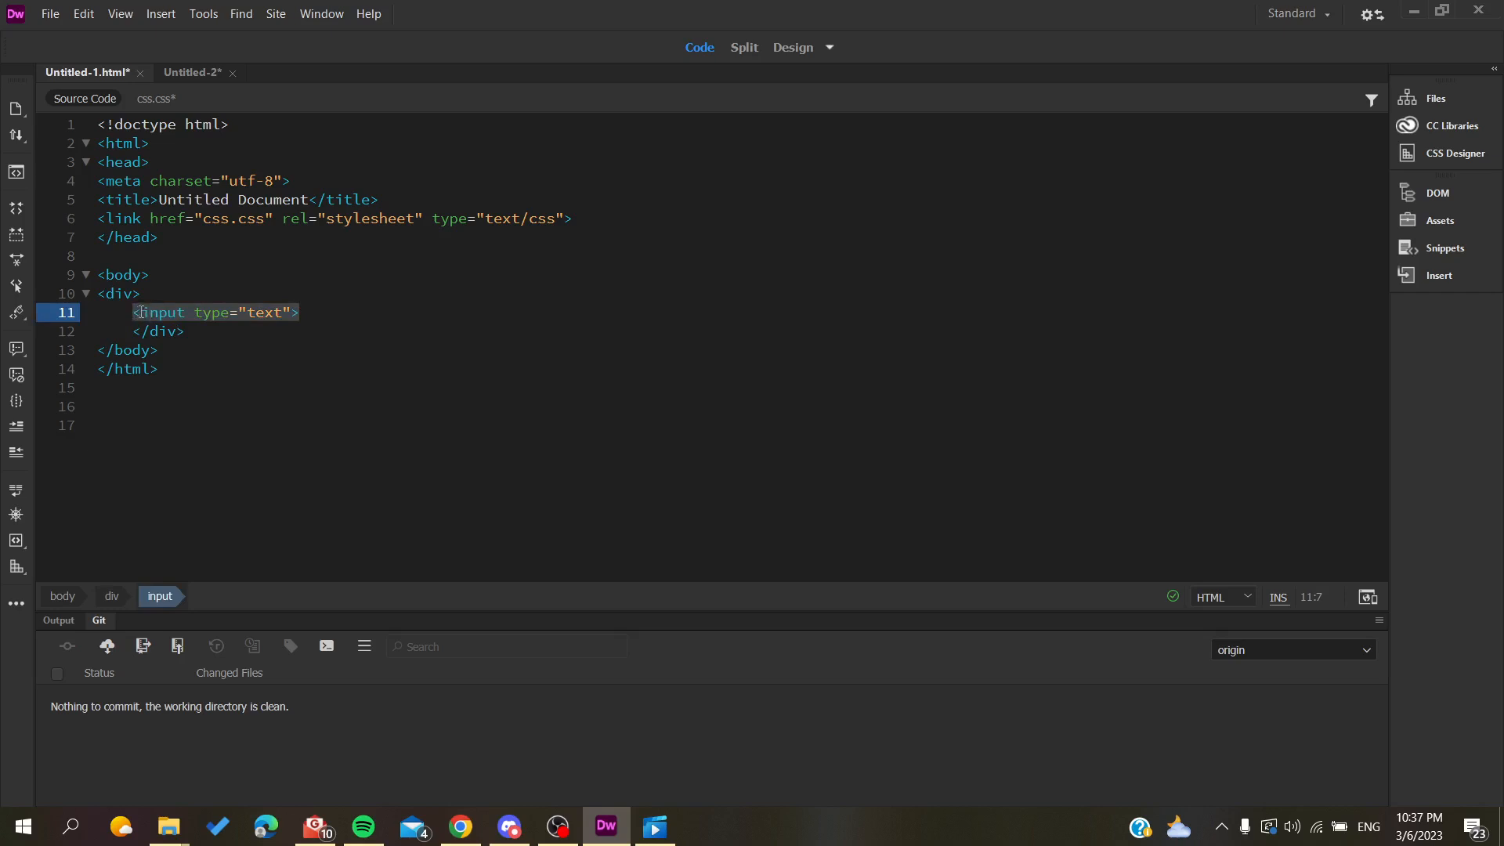
{"action": "left_click", "coordinate": [188, 312]}
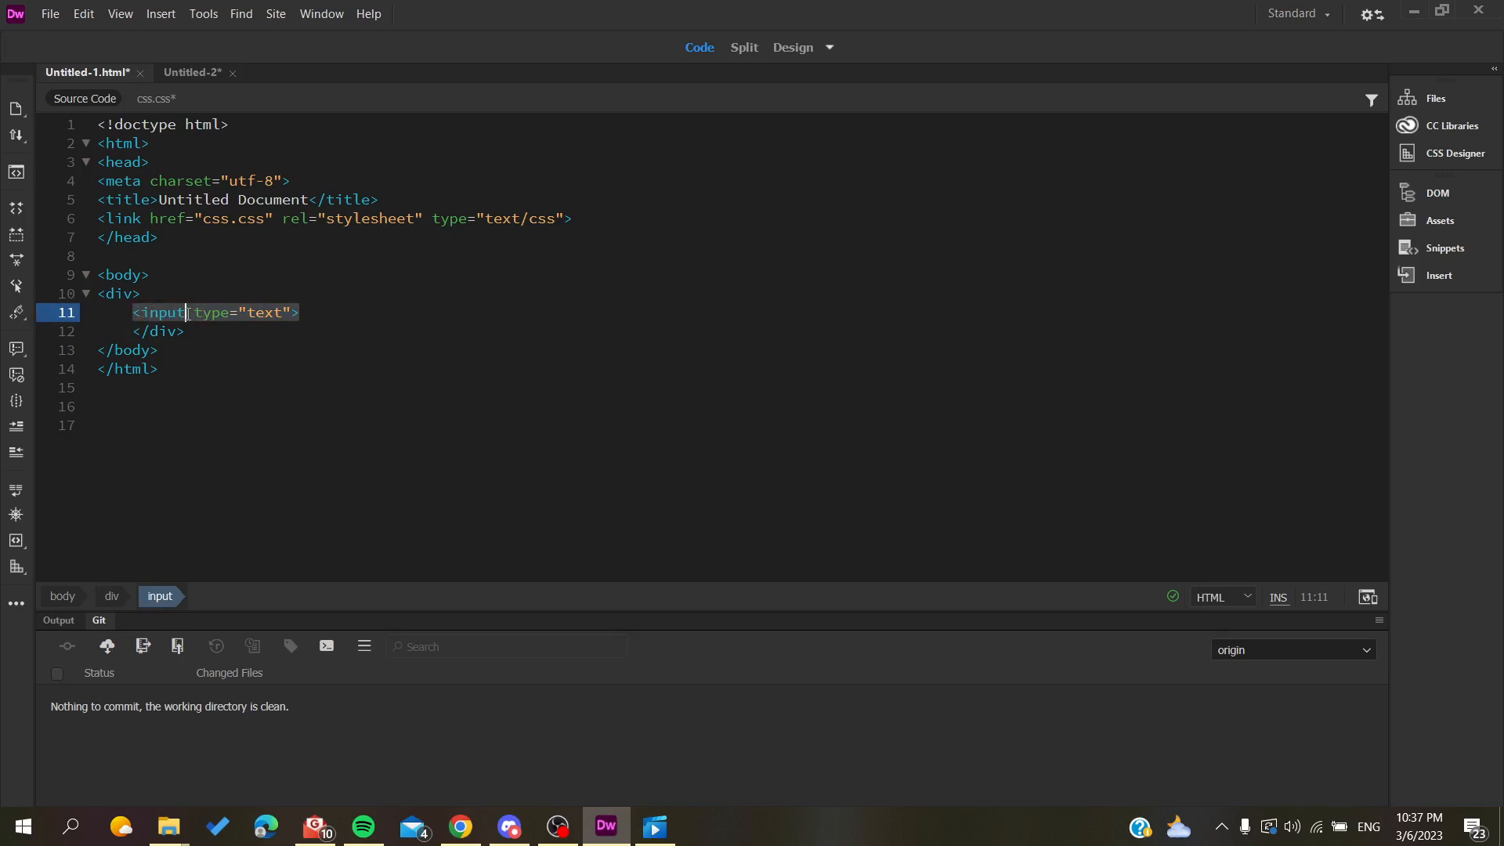
{"action": "double_click", "coordinate": [213, 312]}
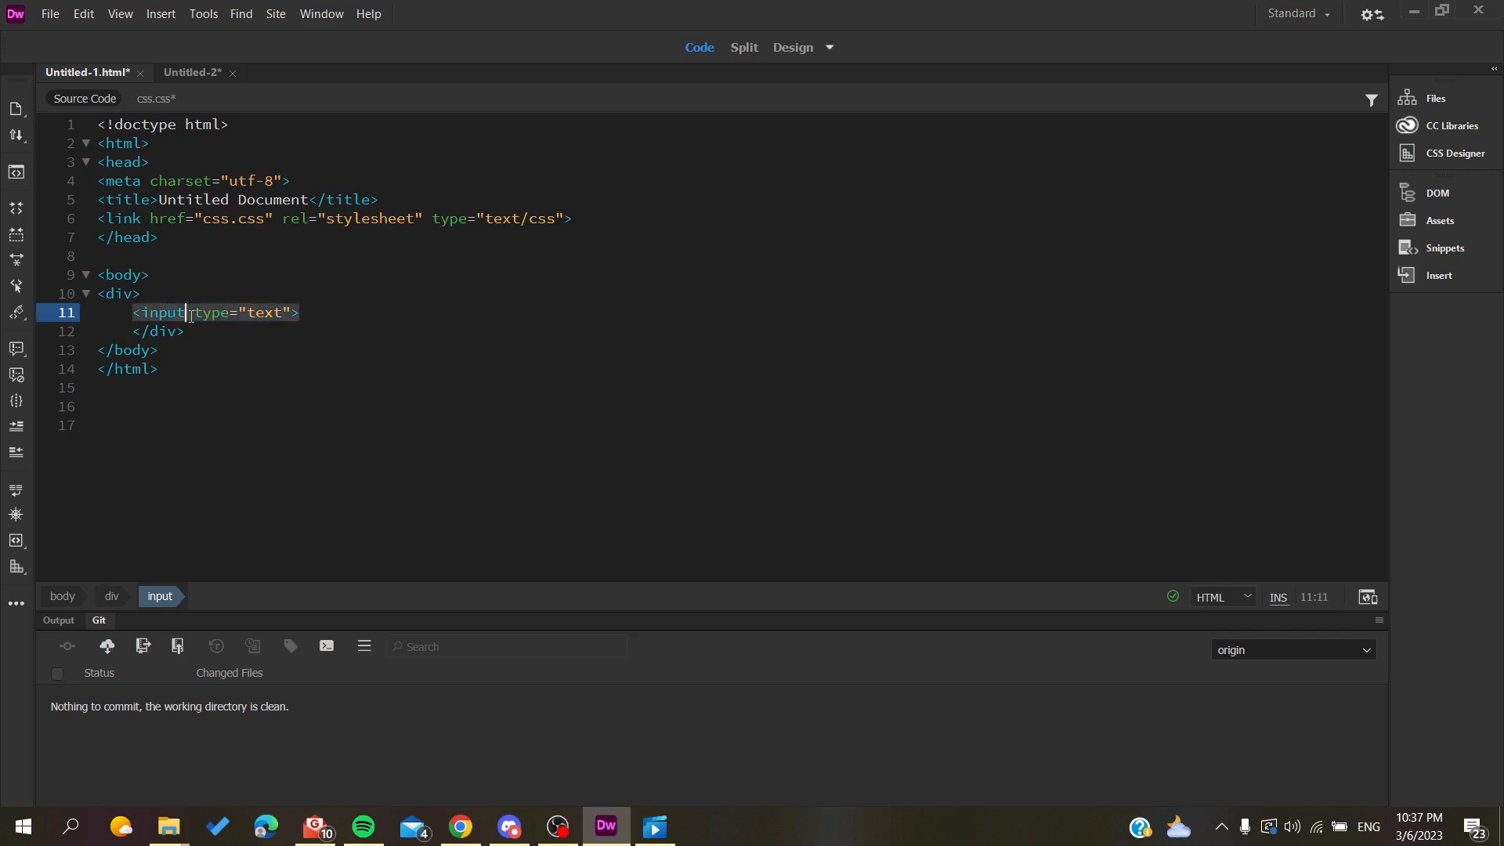
{"action": "double_click", "coordinate": [162, 312]}
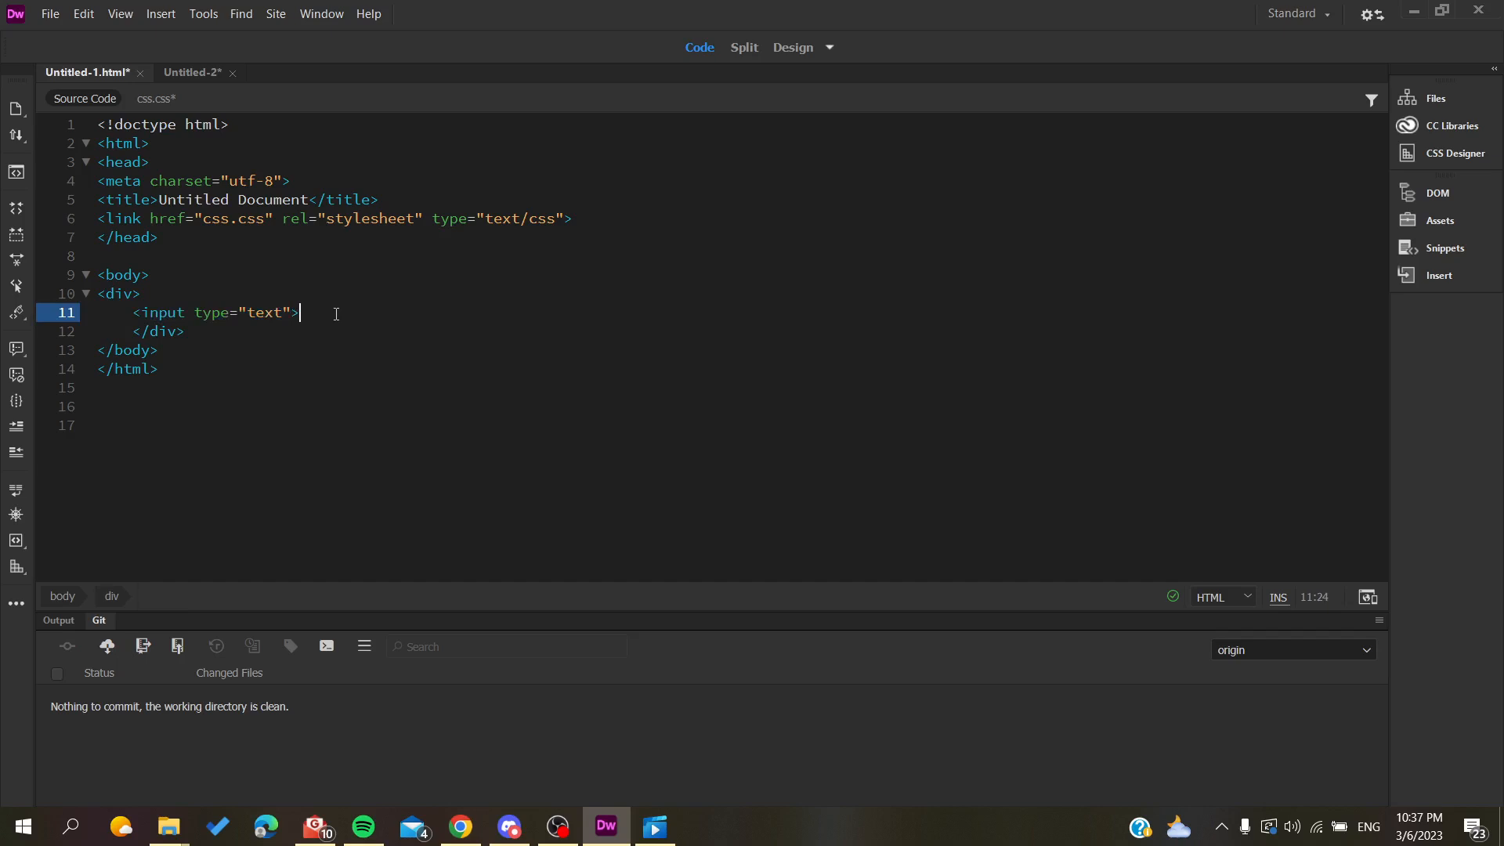
{"action": "mouse_move", "coordinate": [783, 252]}
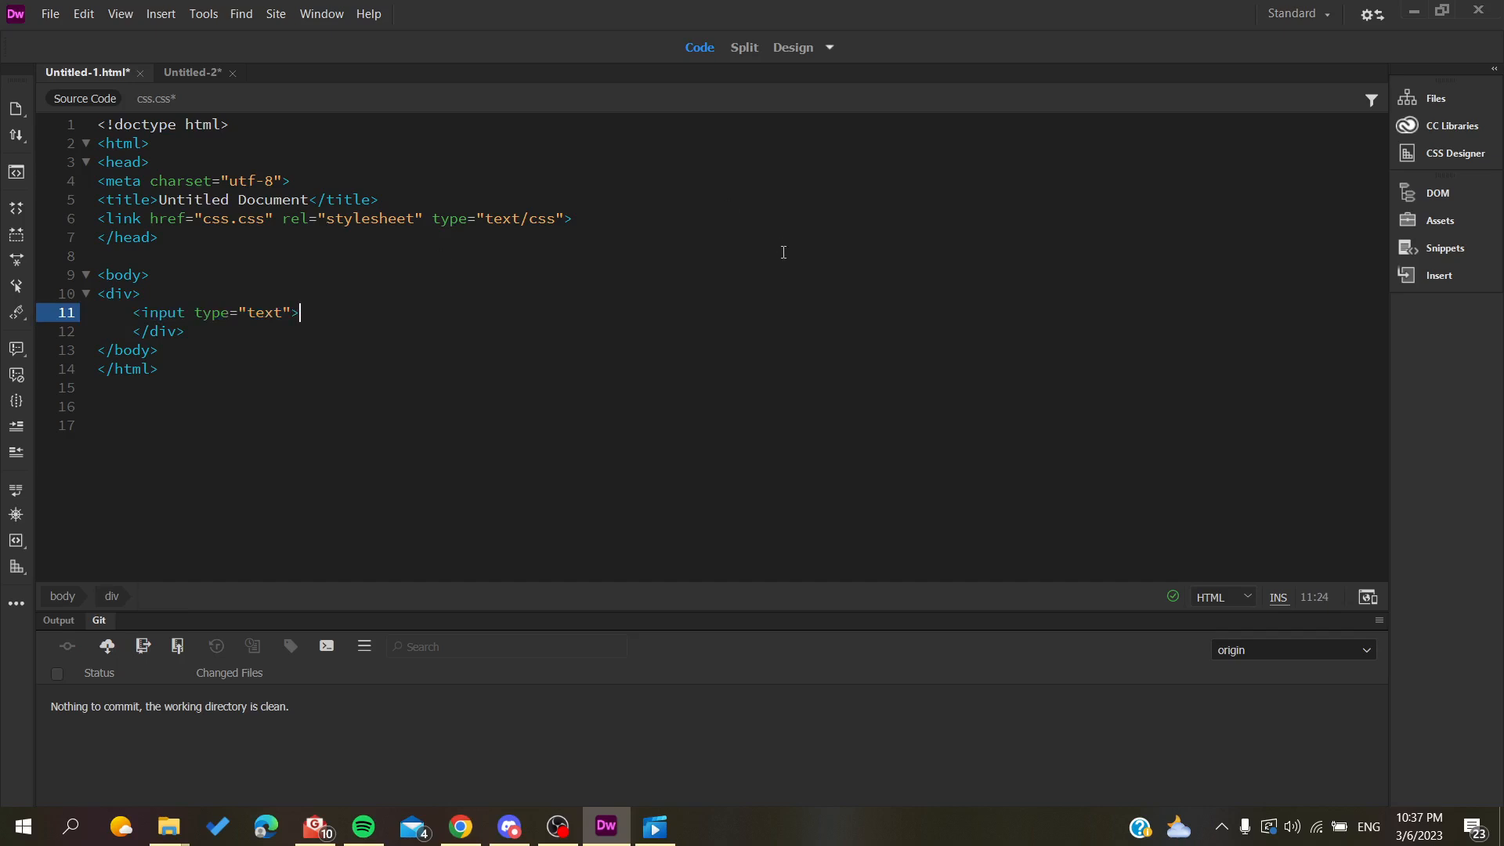
{"action": "mouse_move", "coordinate": [1411, 257]}
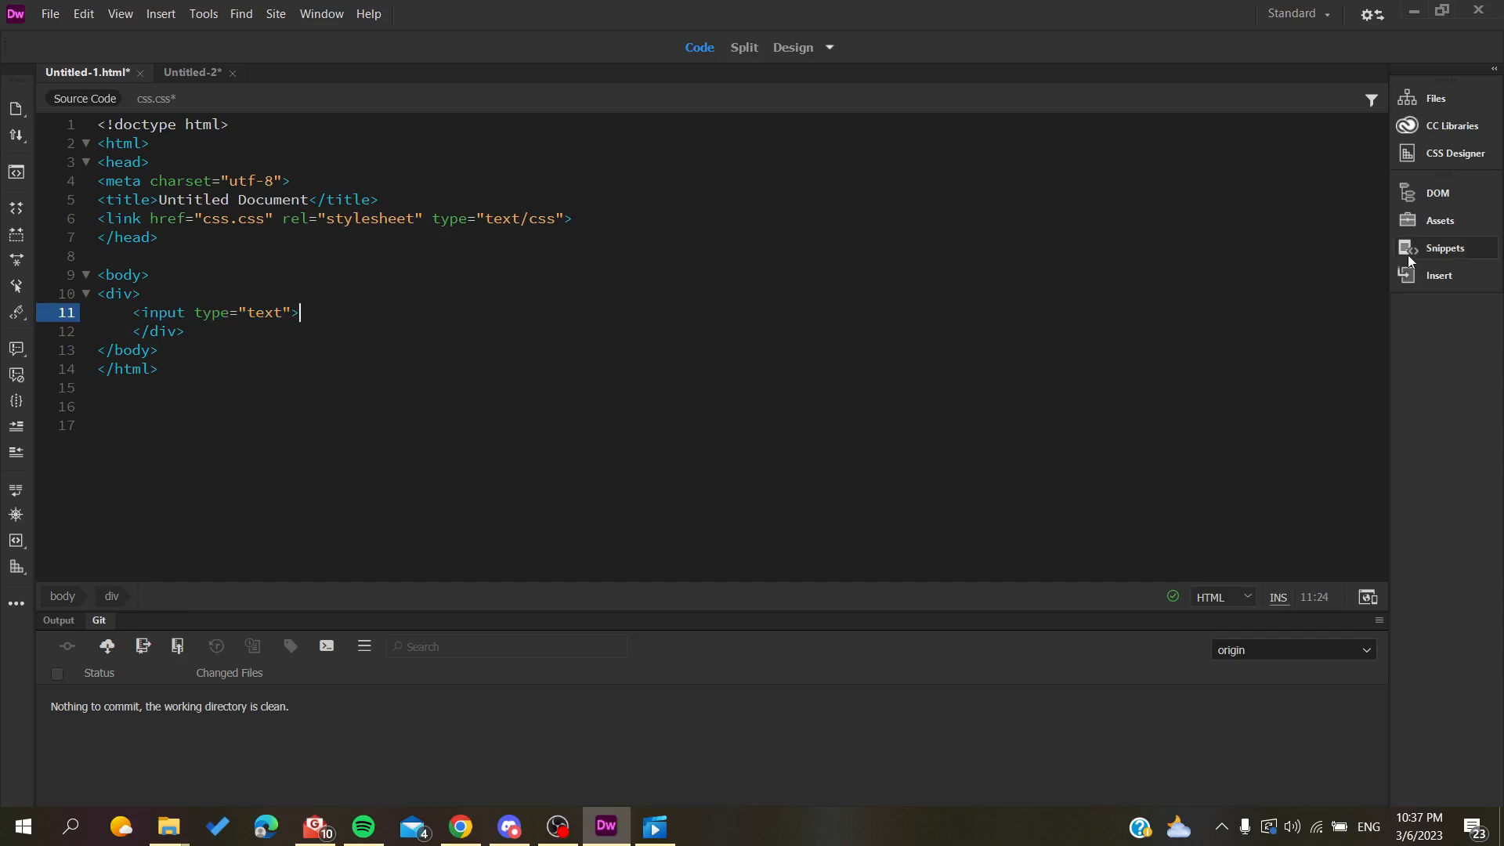
Step: Show the Insert panel, switch its category to Form, and add a second Text input
{"action": "left_click", "coordinate": [1439, 275]}
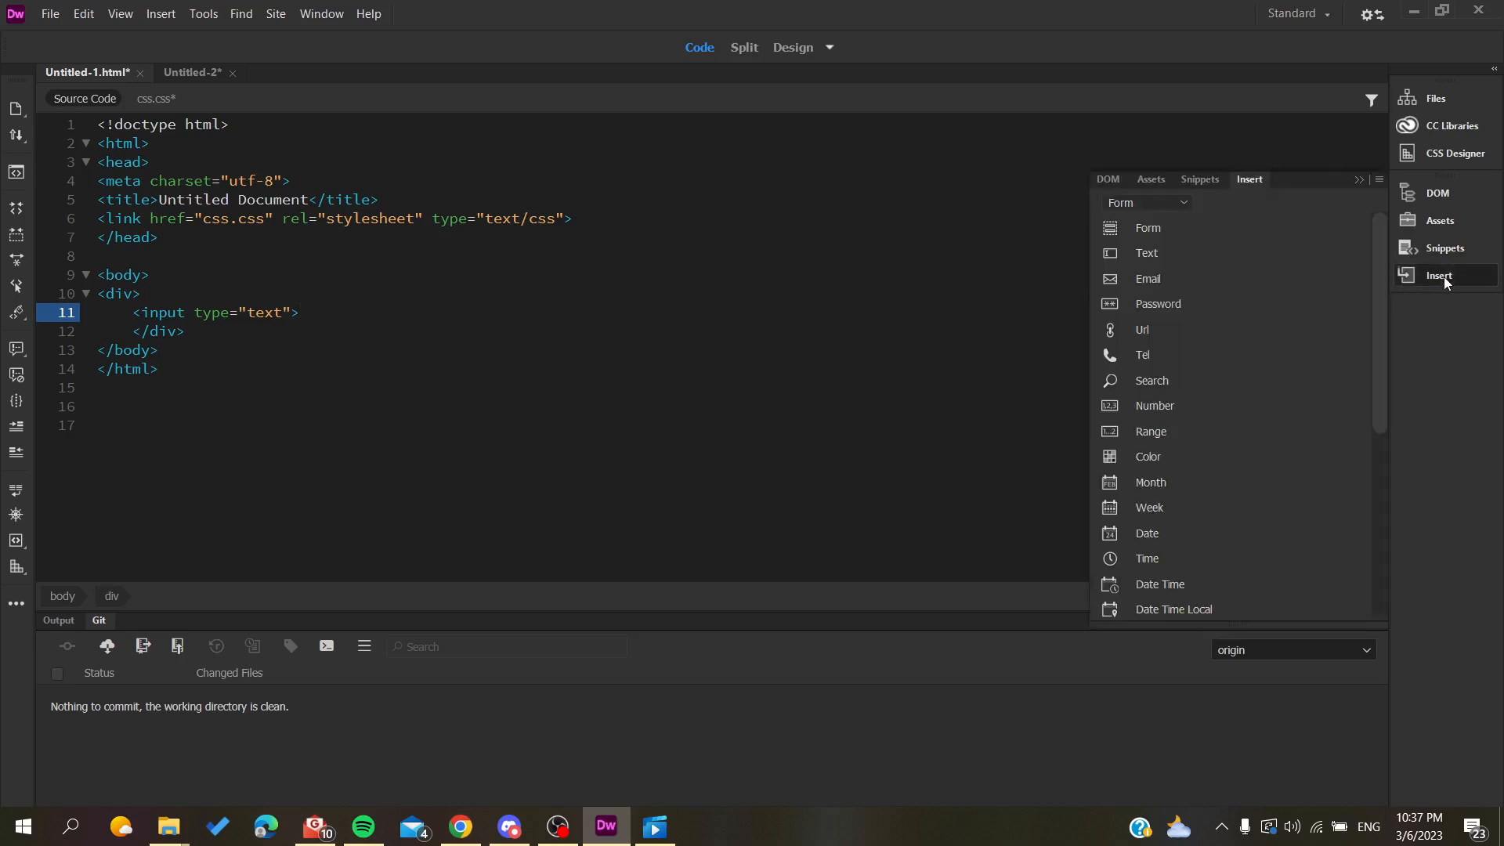
{"action": "left_click", "coordinate": [321, 13]}
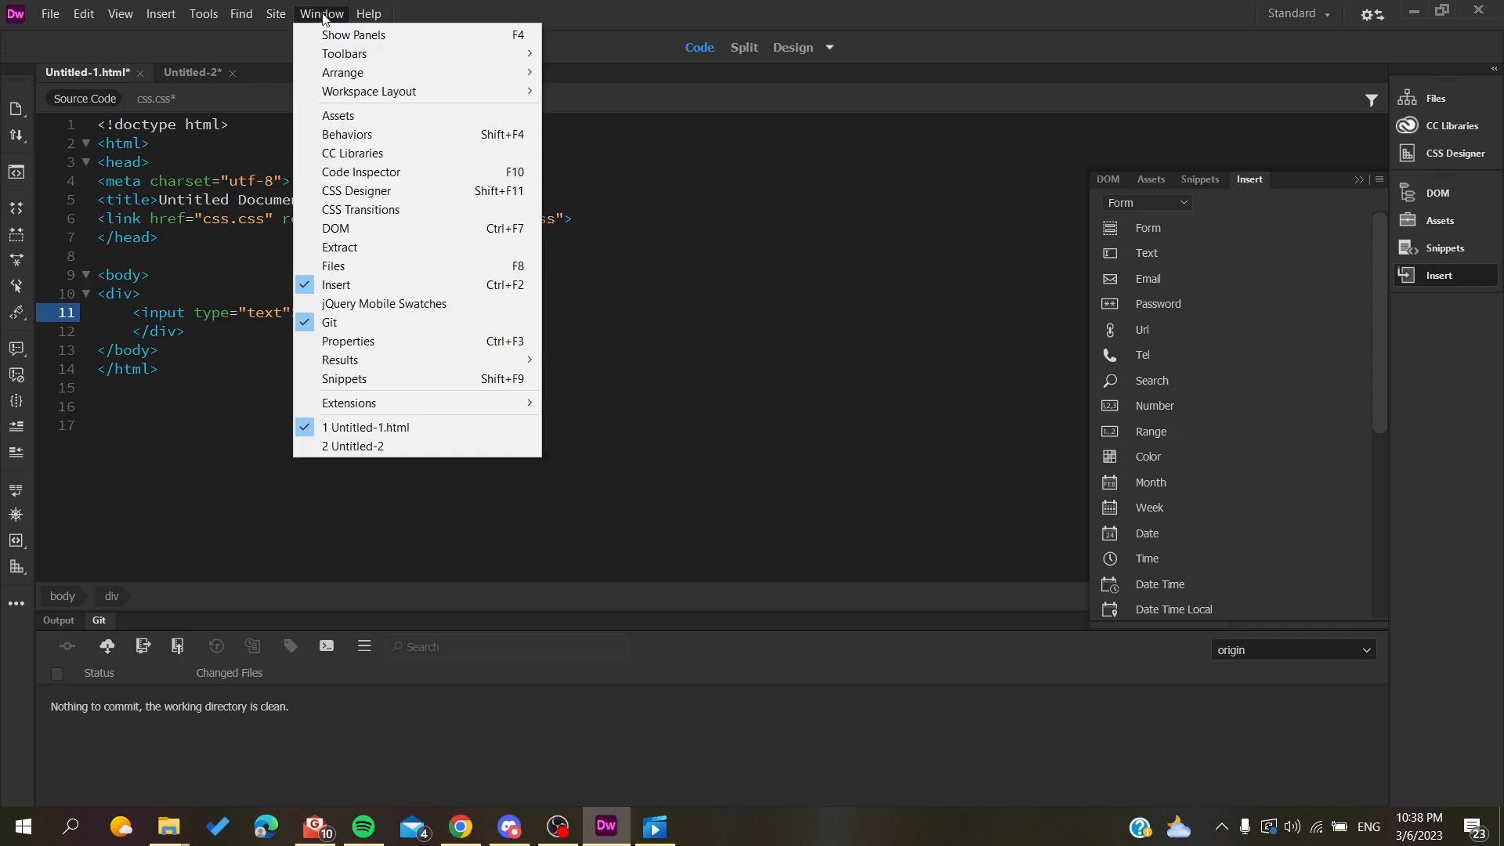
{"action": "mouse_move", "coordinate": [337, 285]}
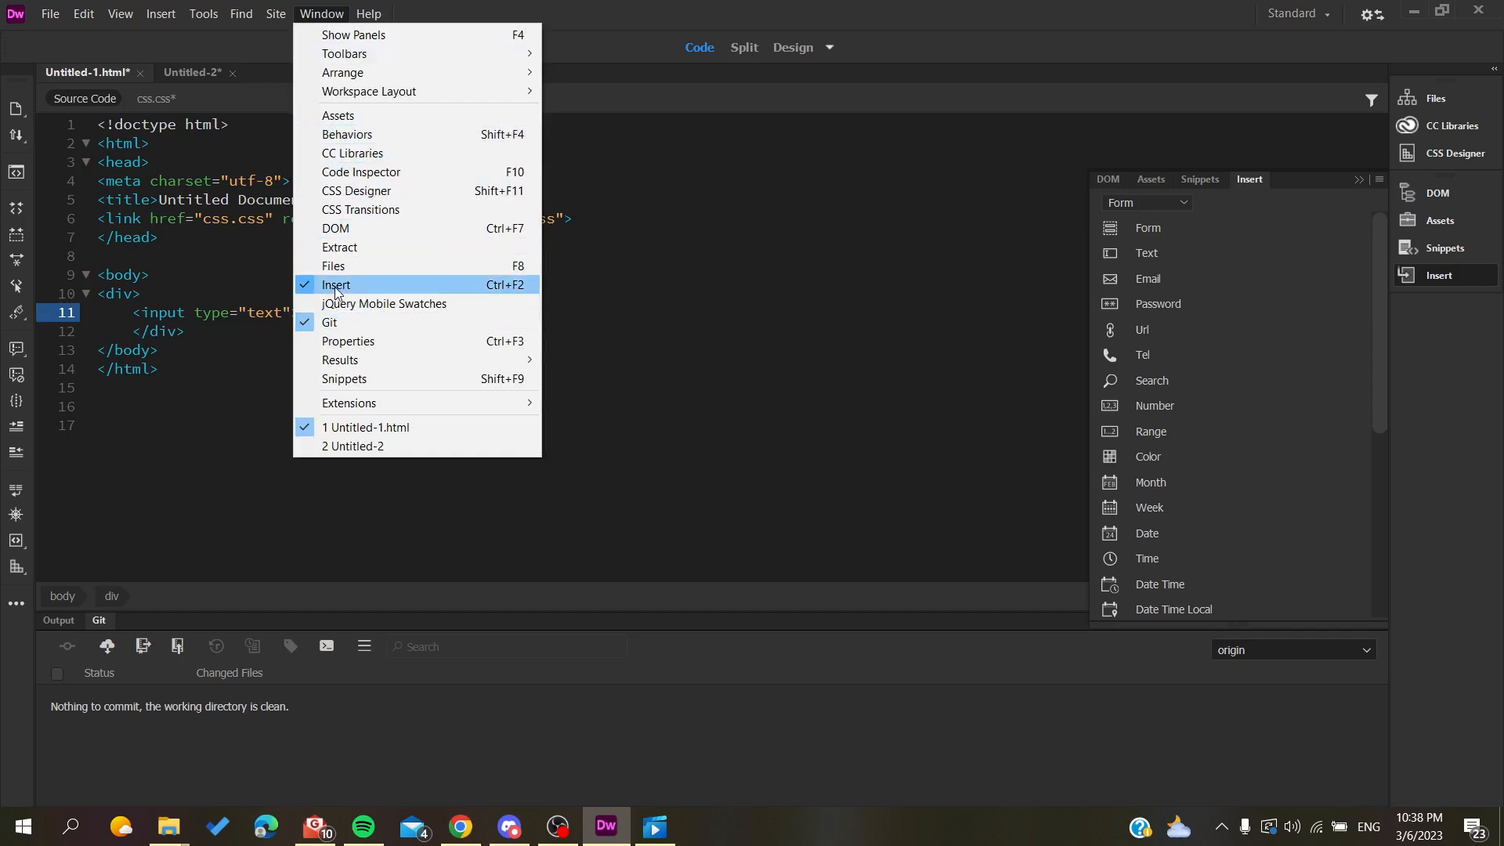
{"action": "left_click", "coordinate": [335, 285]}
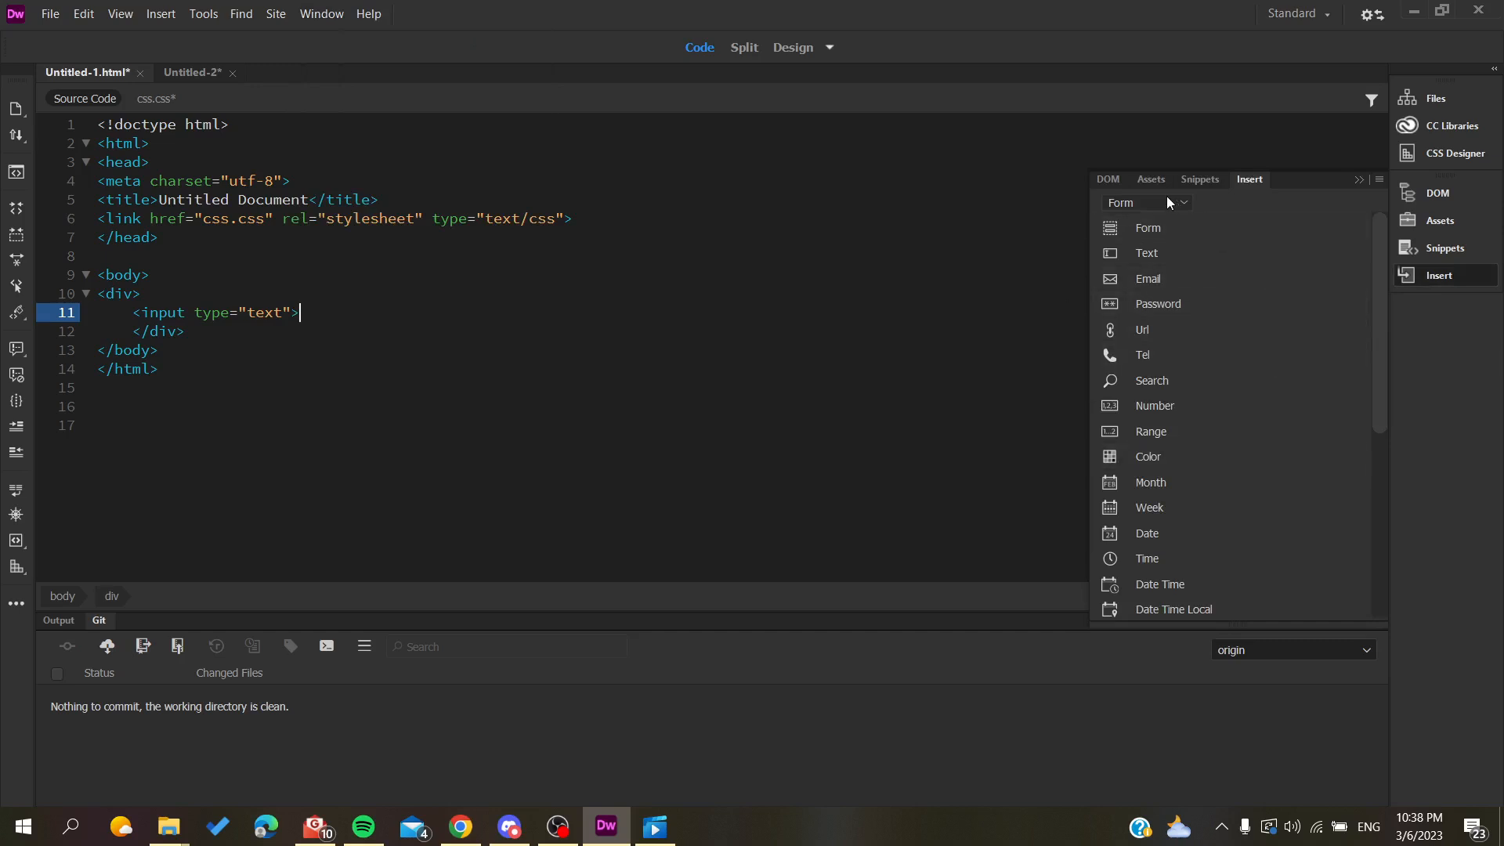
{"action": "left_click", "coordinate": [1148, 202]}
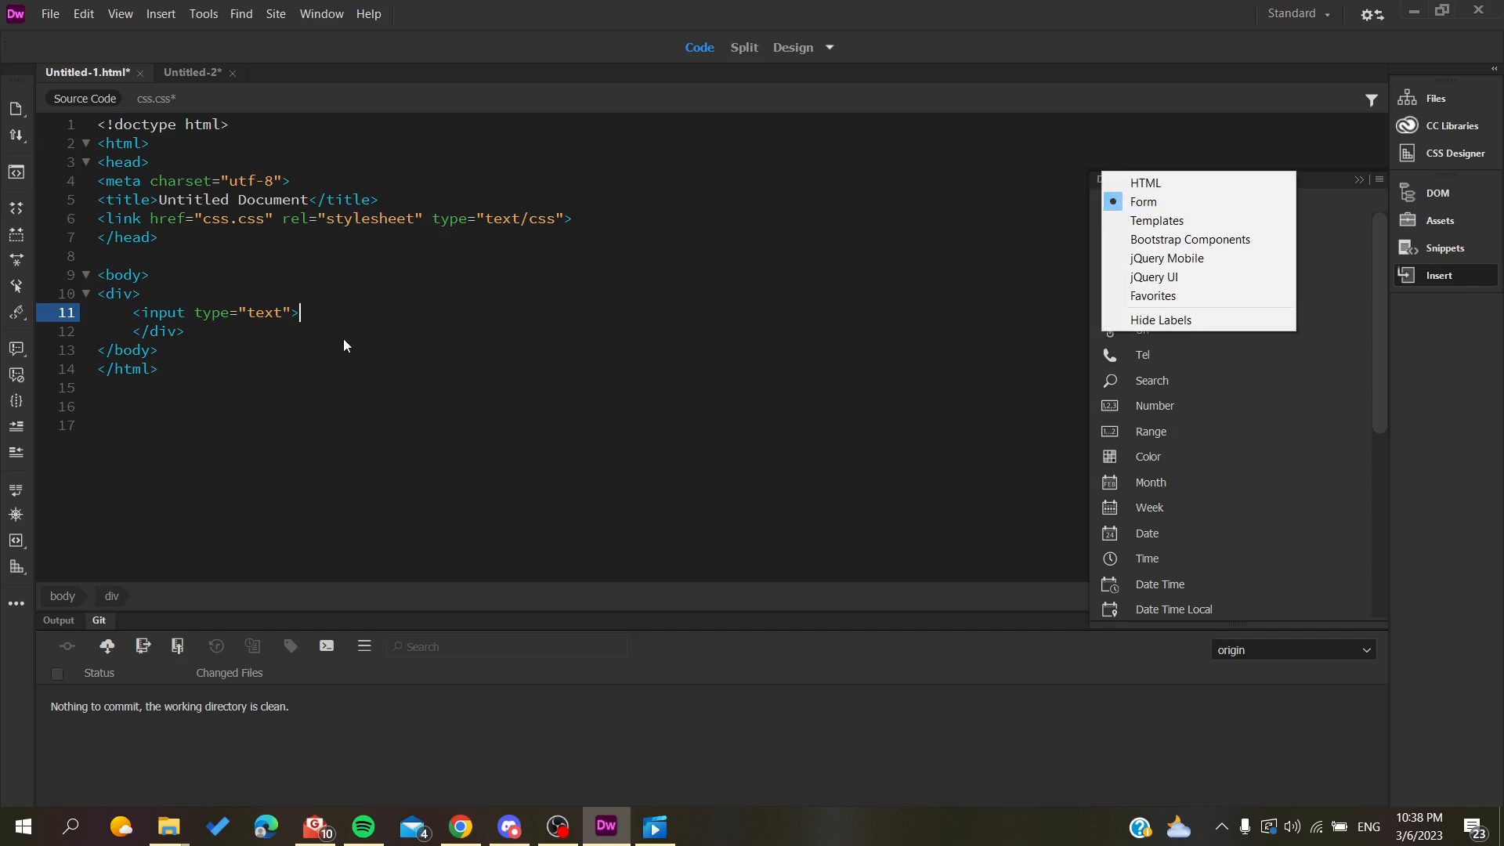
{"action": "left_click", "coordinate": [1143, 201]}
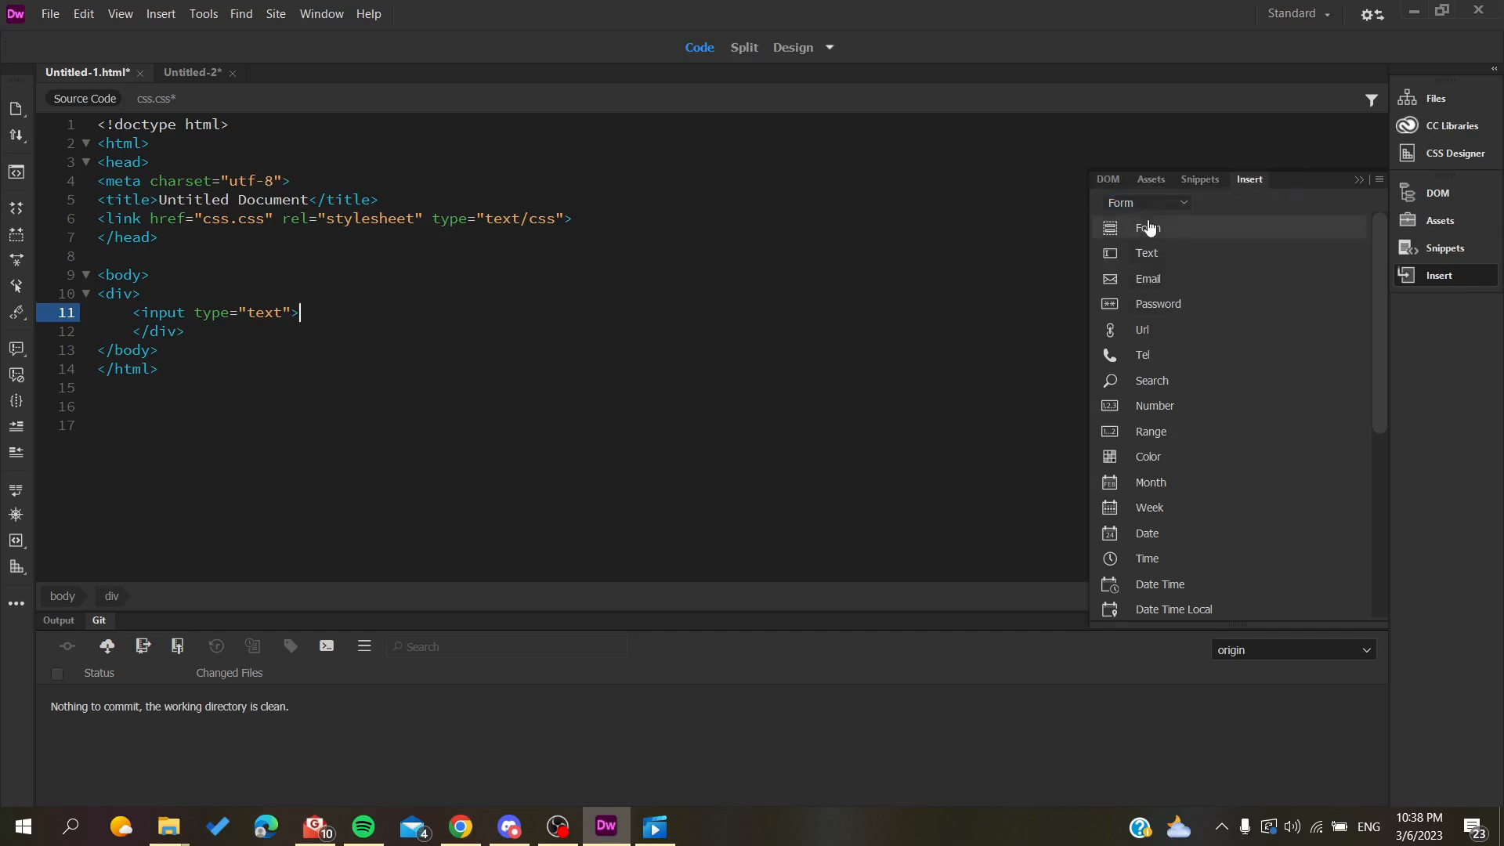
{"action": "left_click", "coordinate": [1146, 253]}
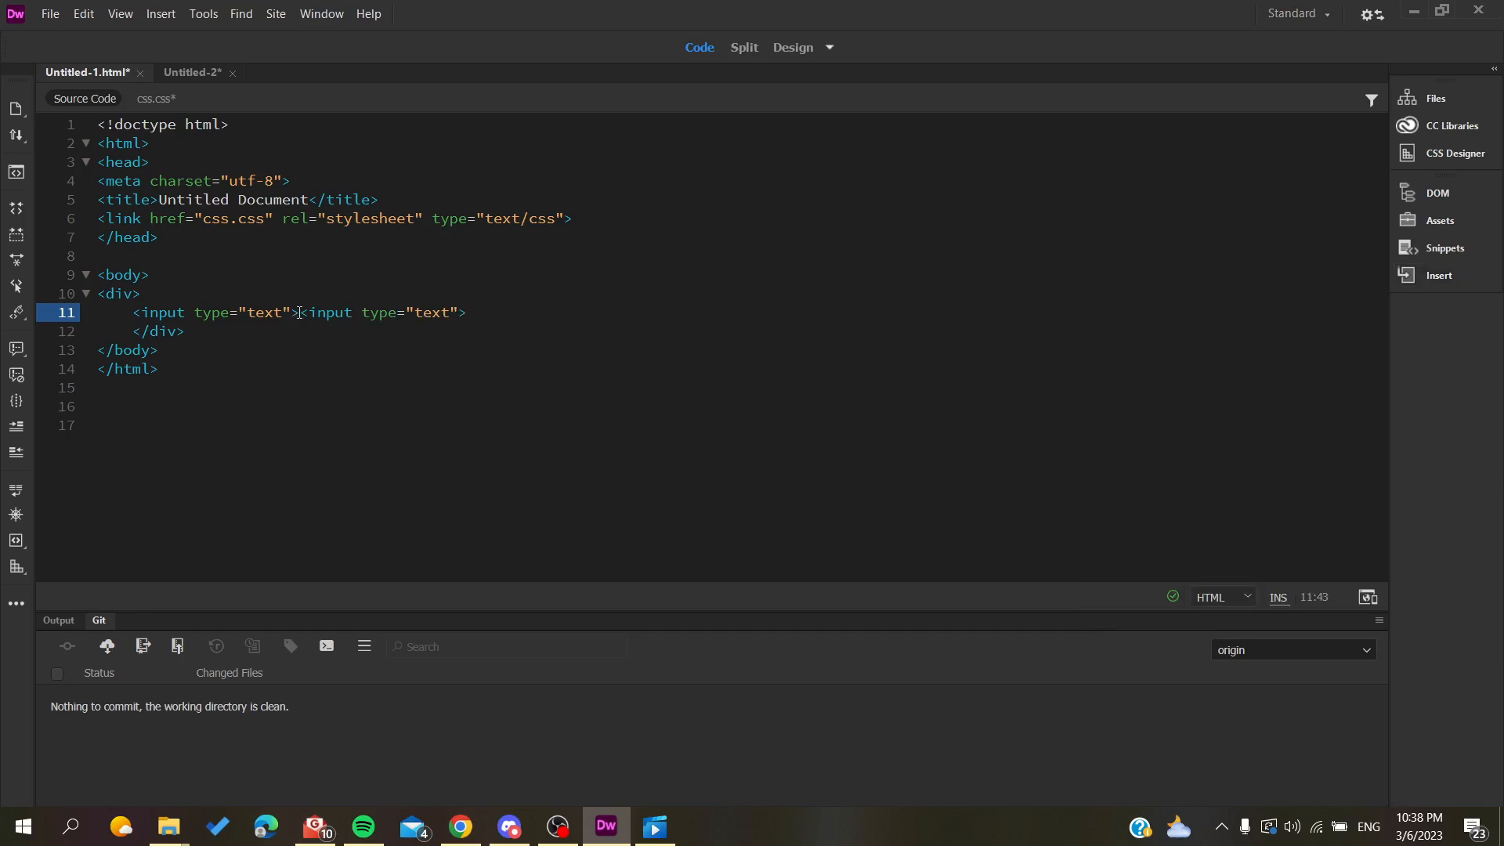
Step: Hand-type a third <input> tag of type text, then select line 11
{"action": "type", "text": "<"}
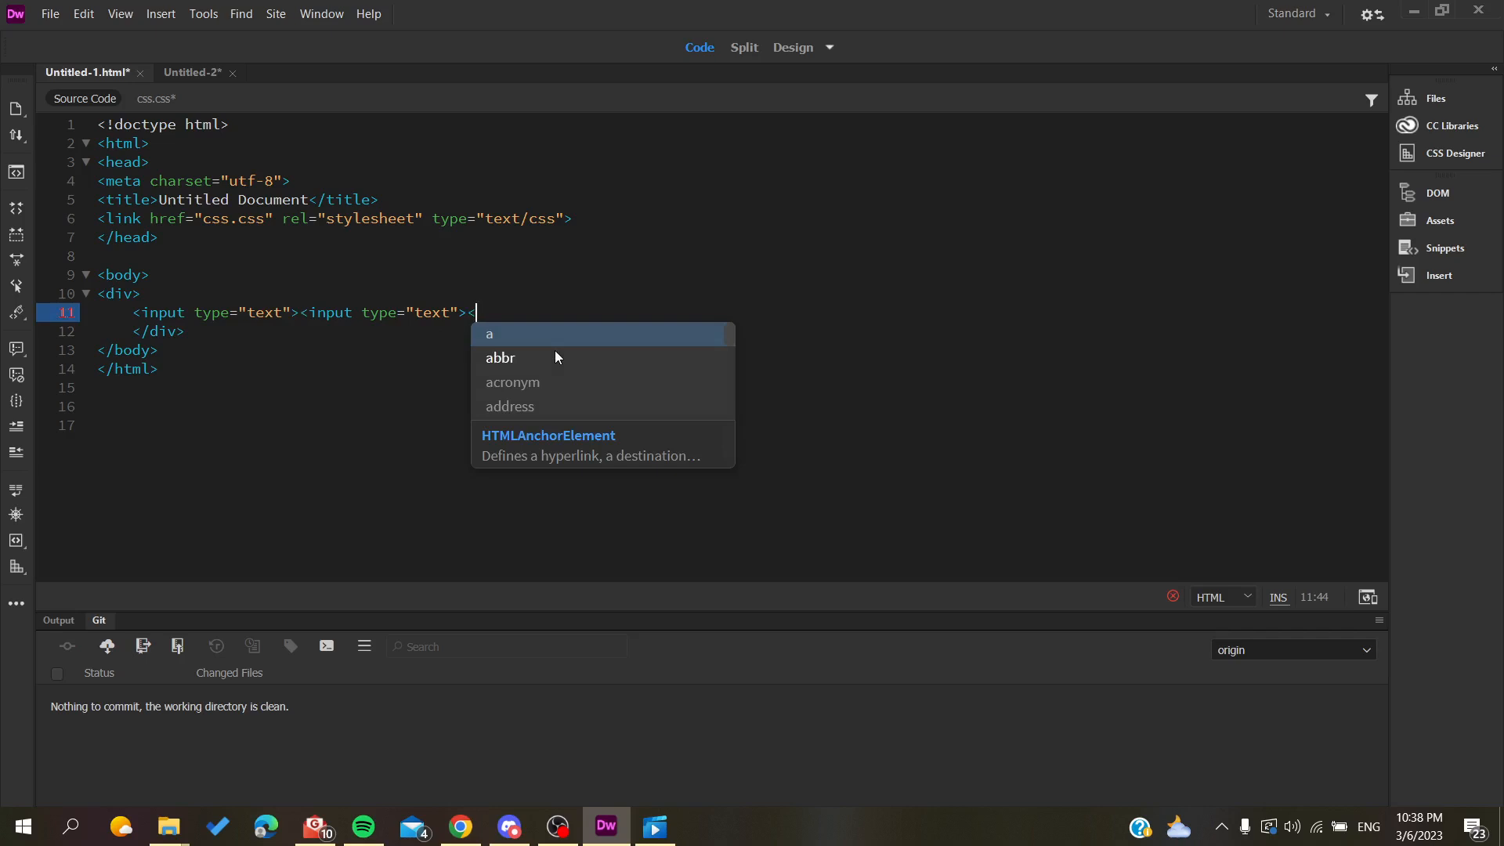
{"action": "type", "text": "i"}
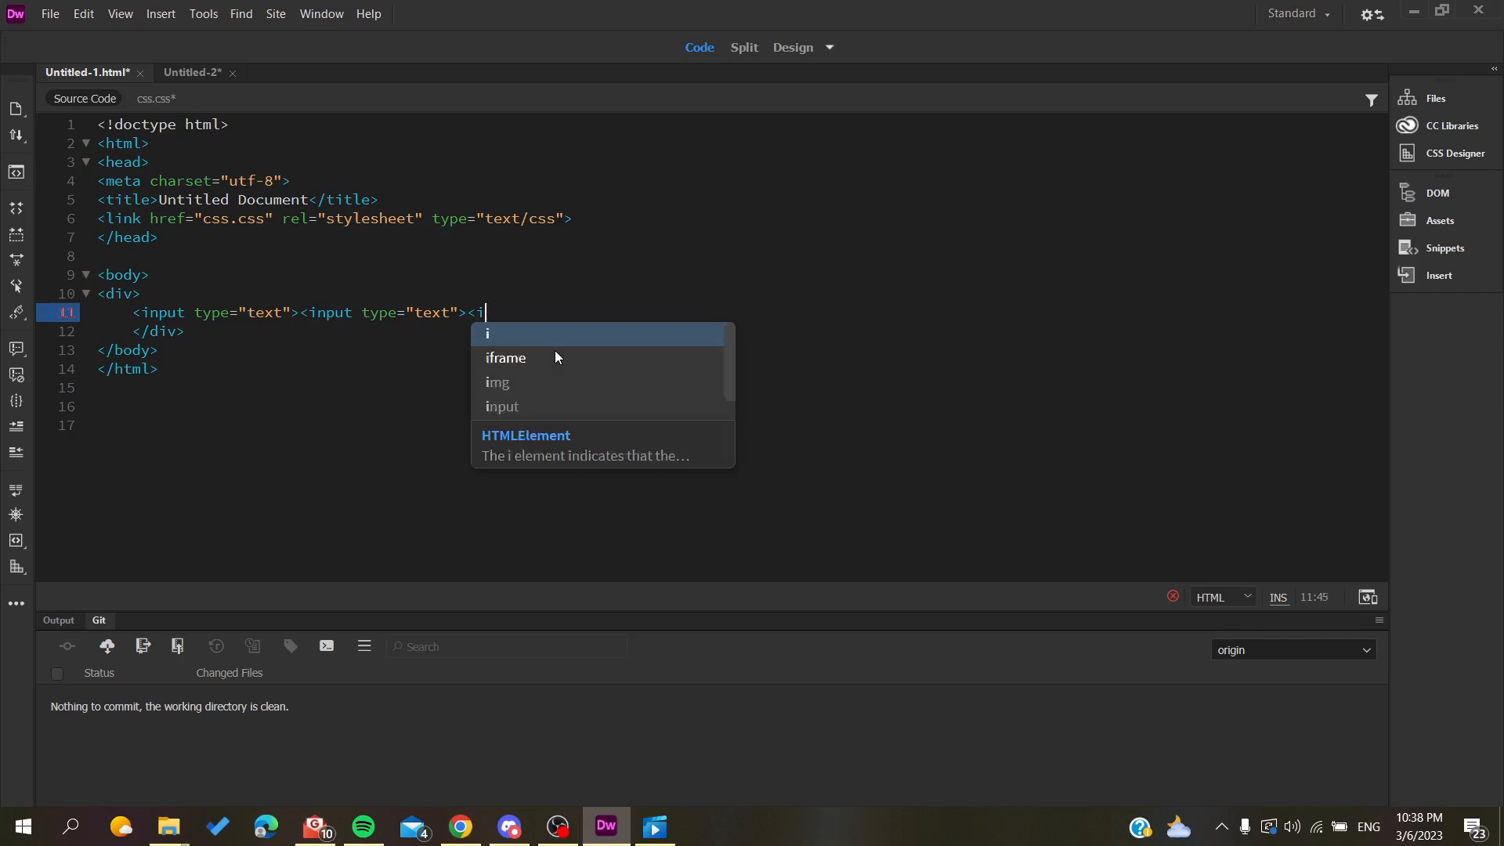
{"action": "type", "text": "nput type=\""}
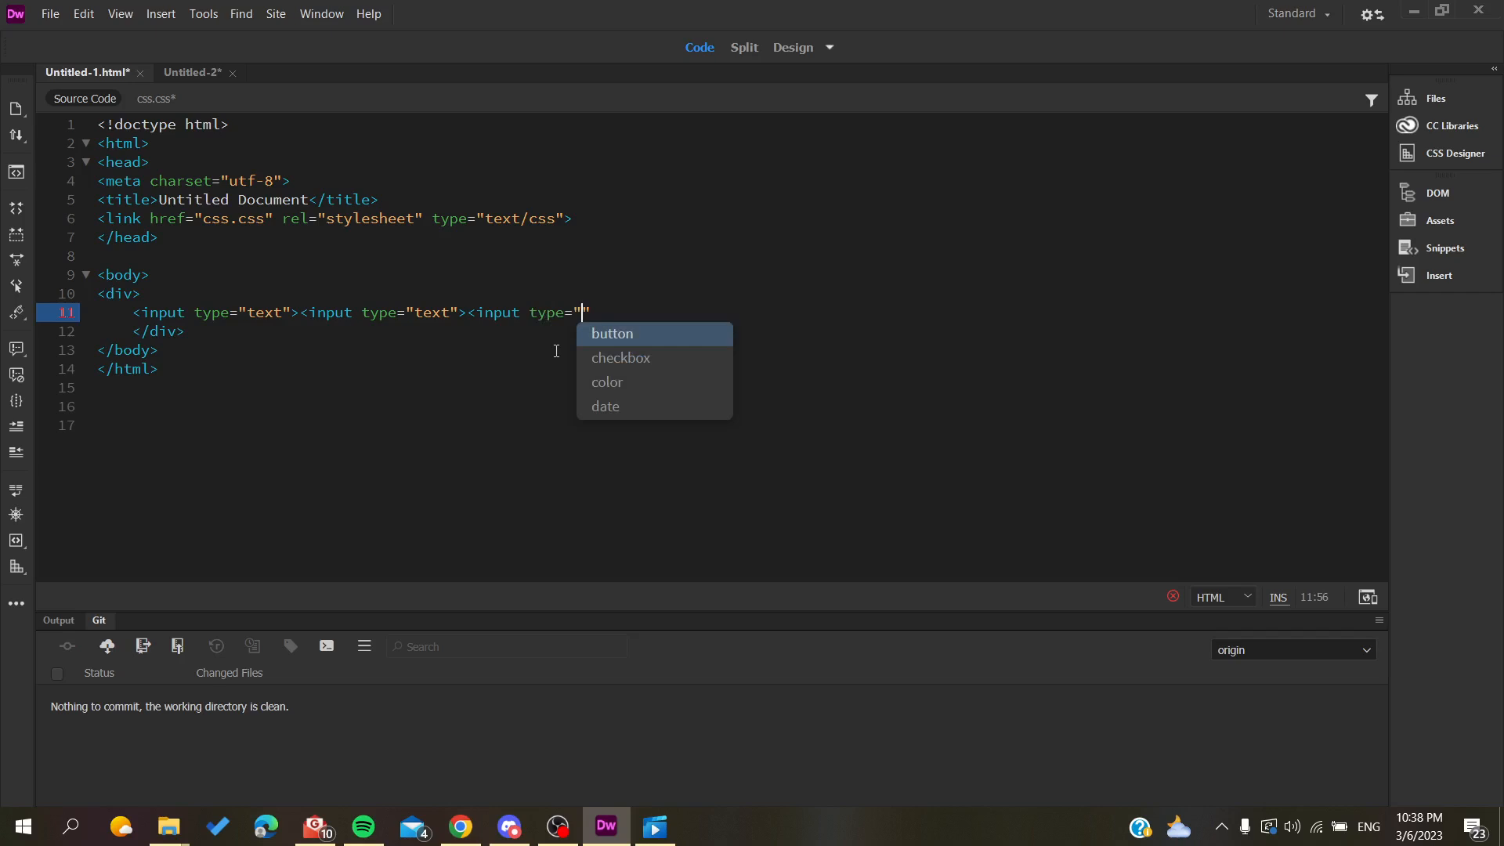
{"action": "type", "text": "te"}
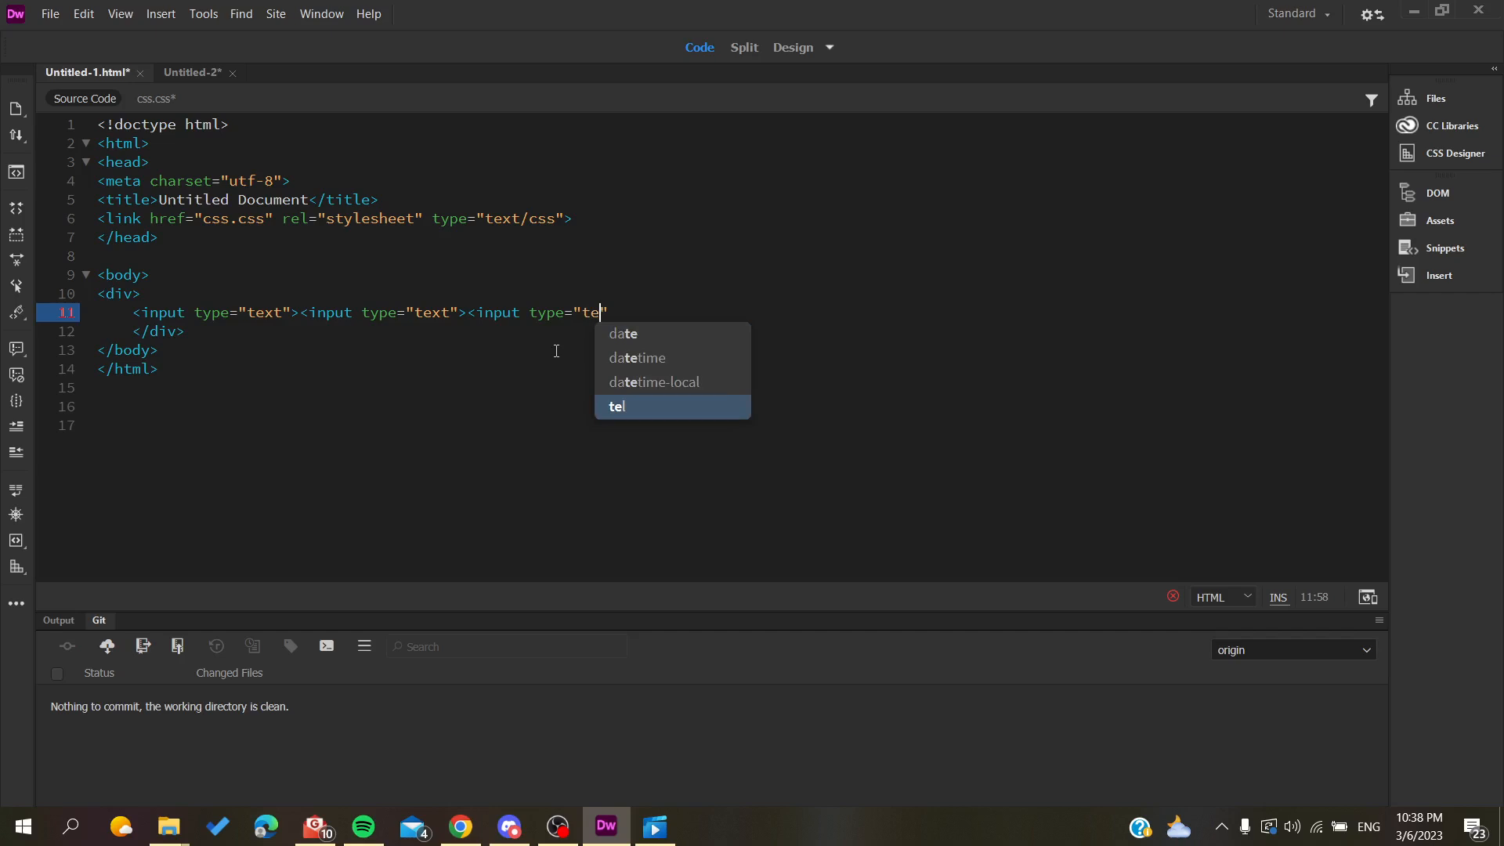
{"action": "type", "text": "x"}
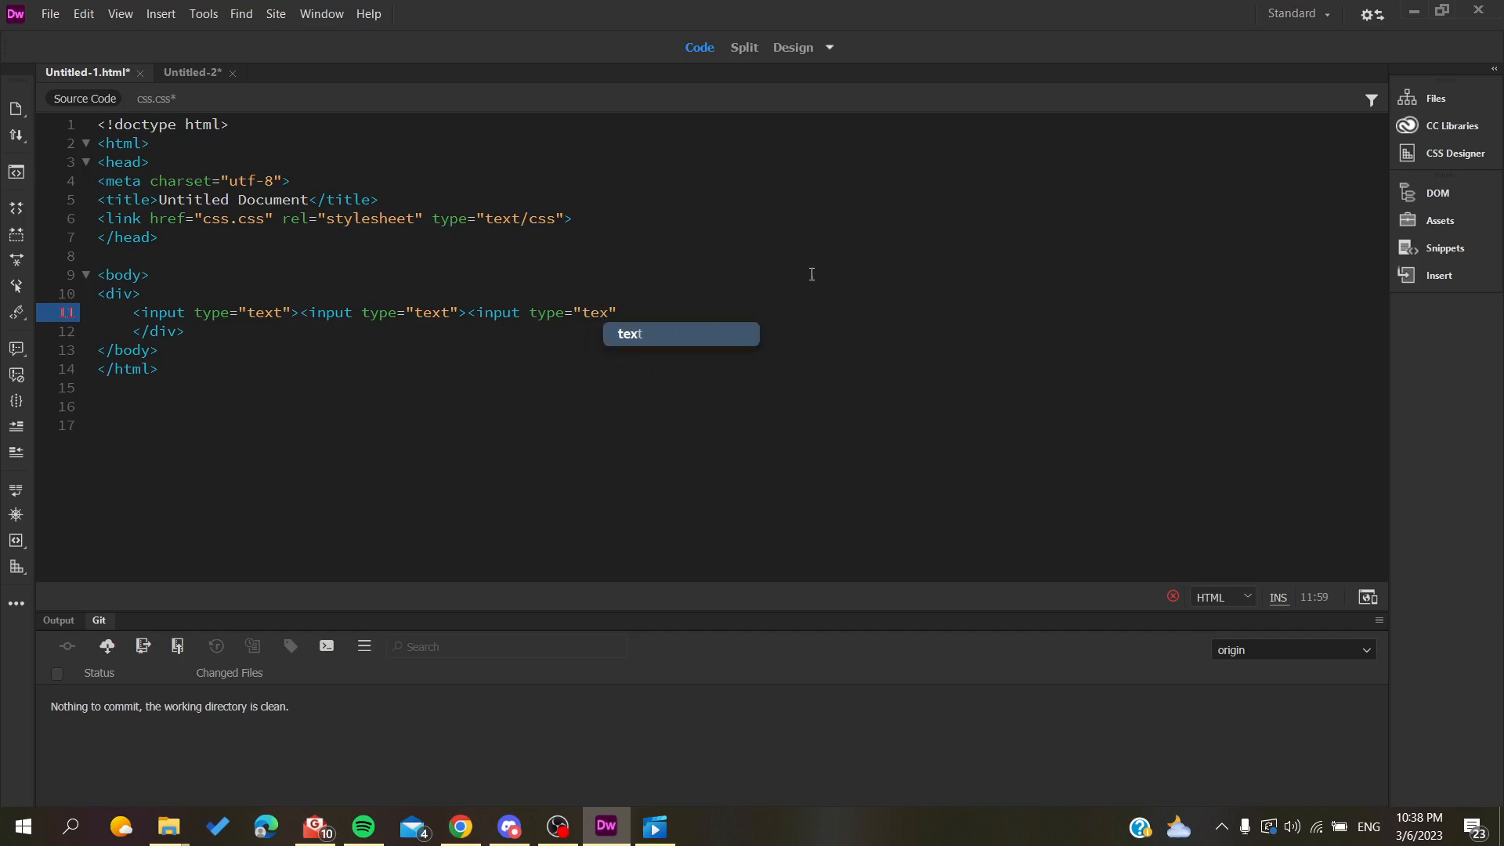
{"action": "mouse_move", "coordinate": [620, 346]}
{"action": "type", "text": "t"}
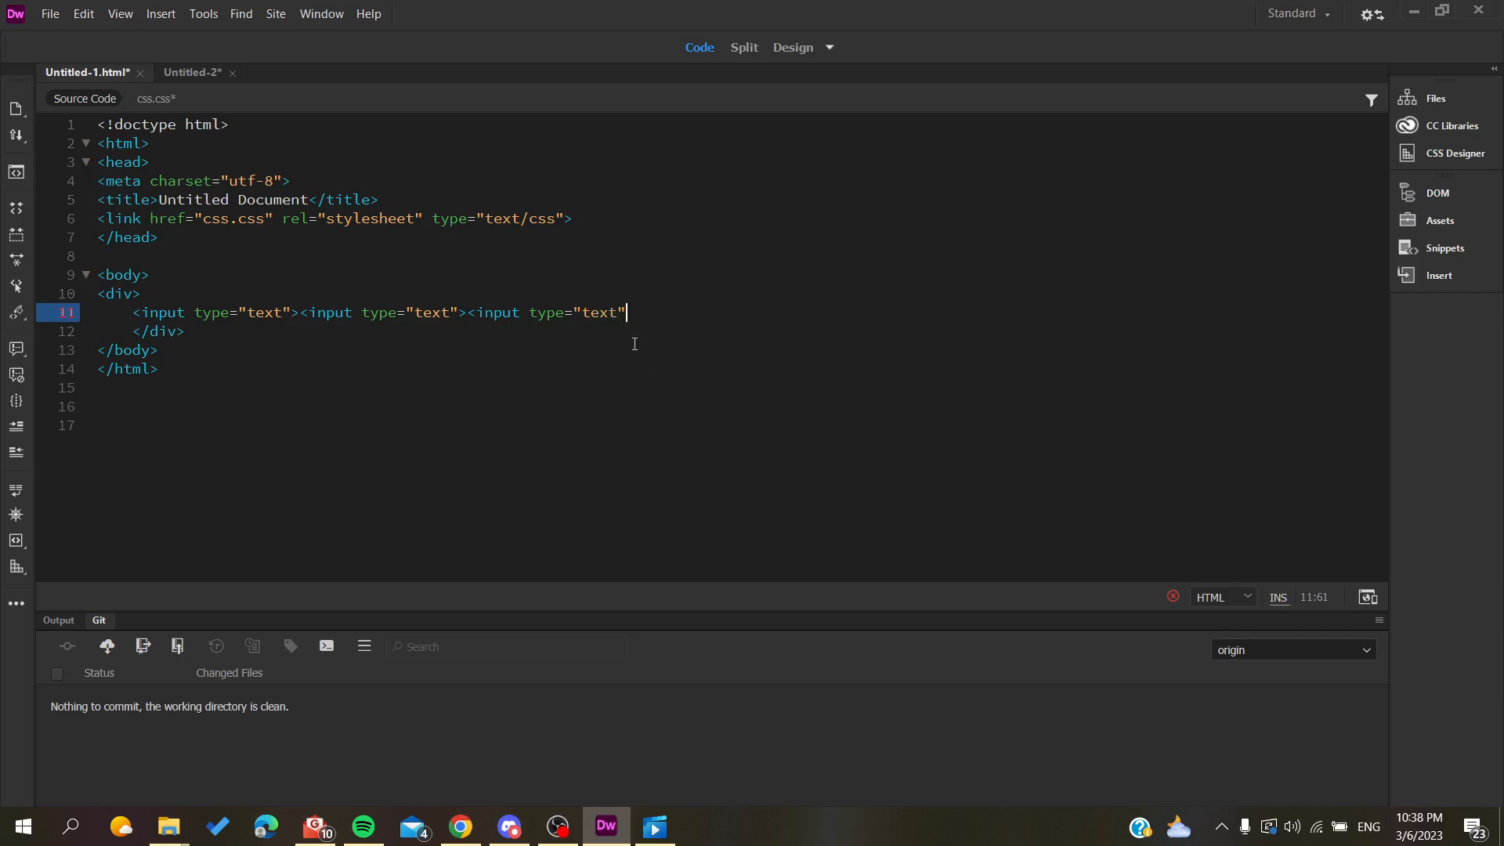
{"action": "type", "text": ">"}
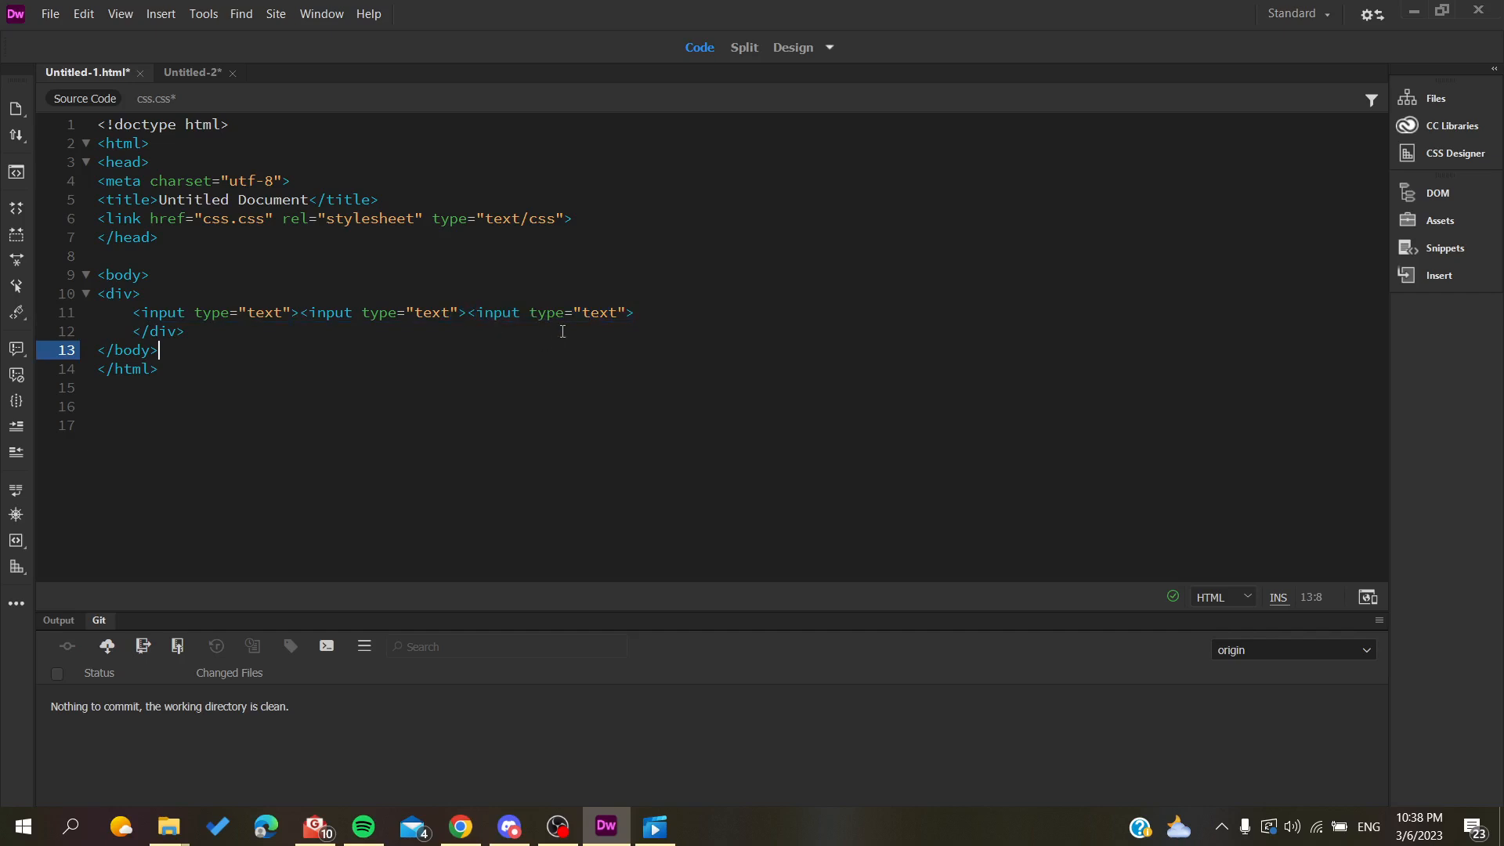
{"action": "triple_click", "coordinate": [374, 311]}
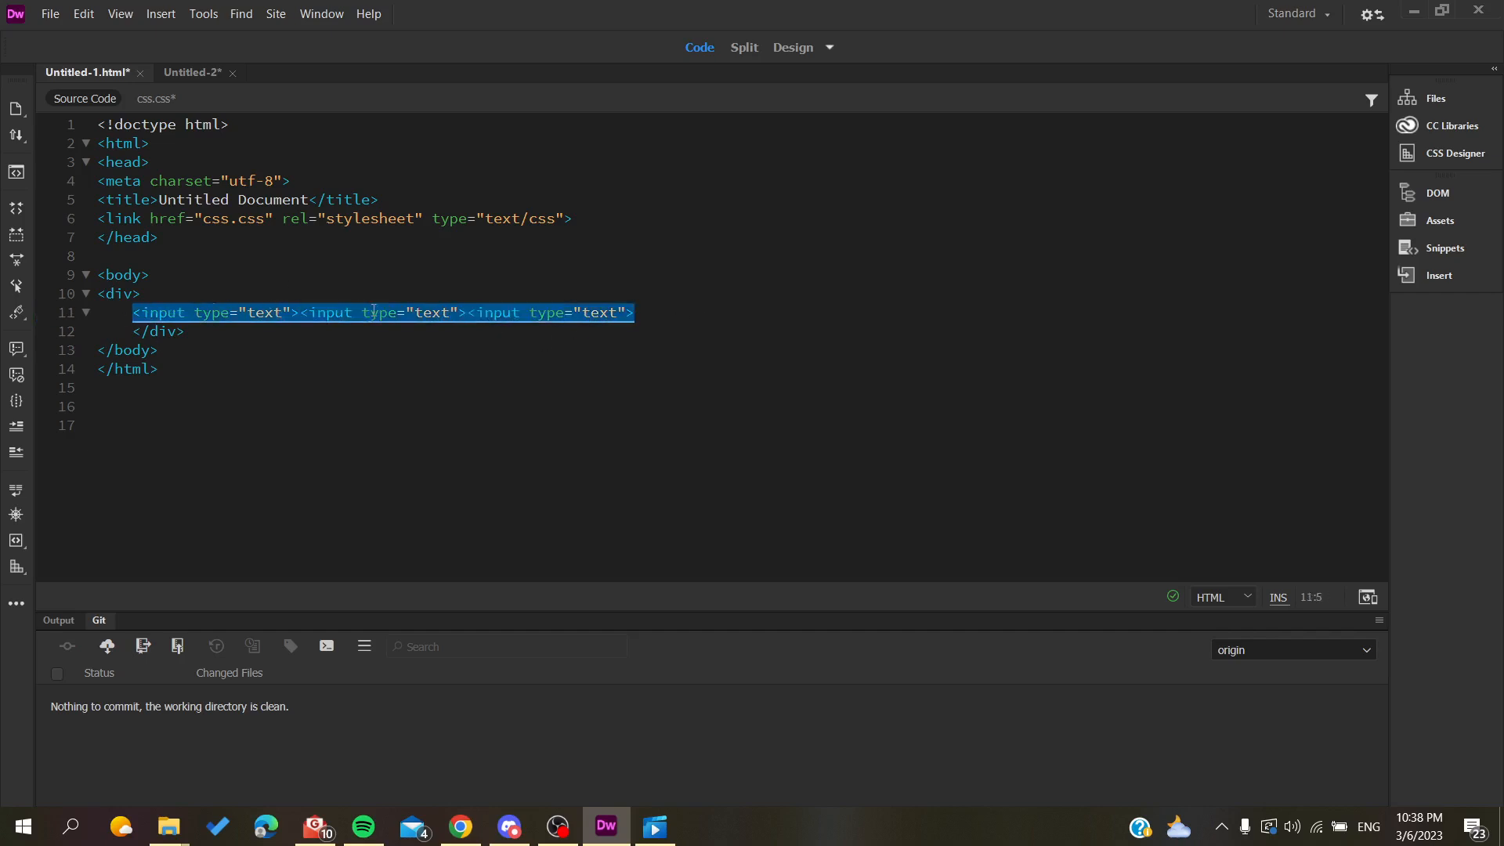